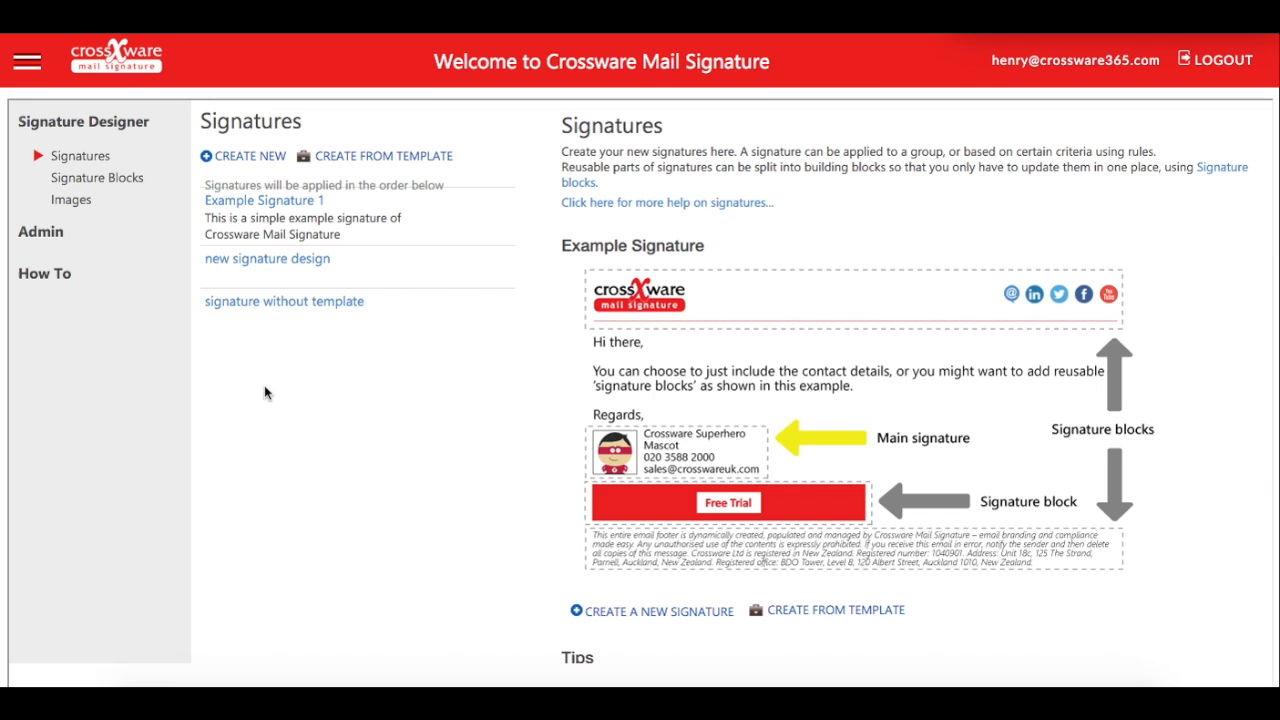
- Go to the Signature Blocks page listing the Example Disclaimer and Example Header blocks
left_click(96, 176)
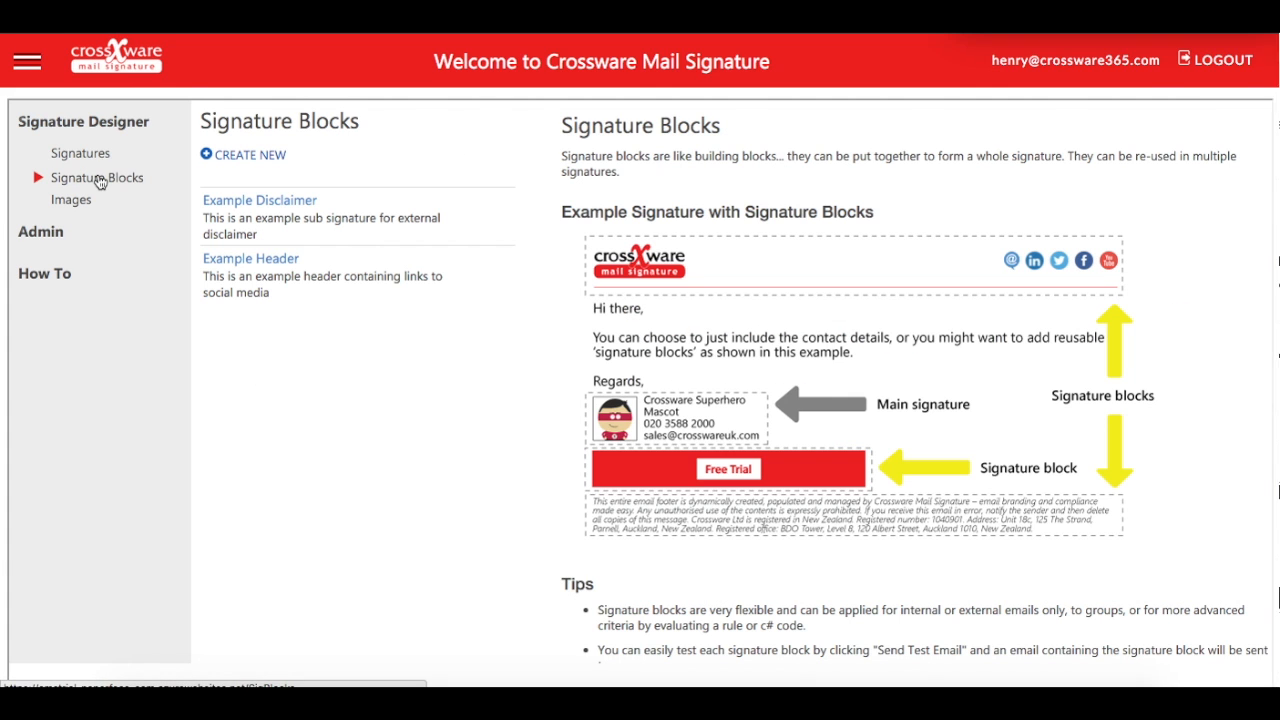
mouse_move(310, 364)
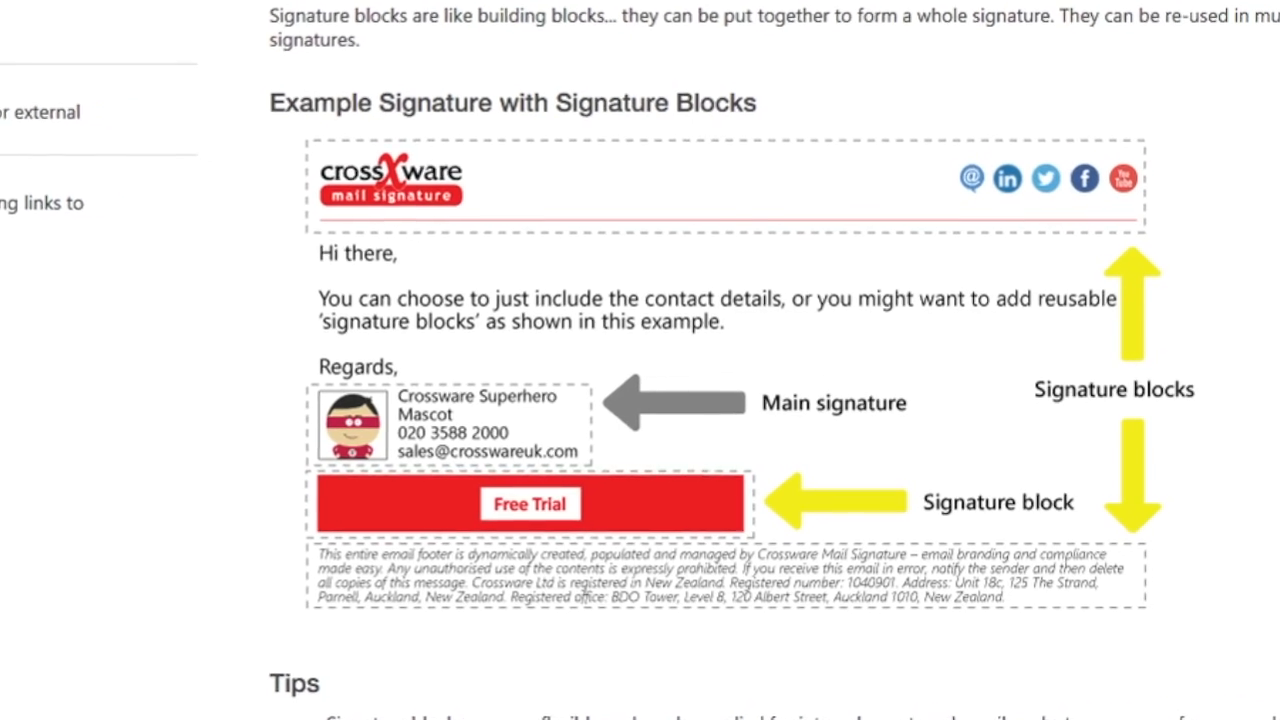
scroll("up", 3)
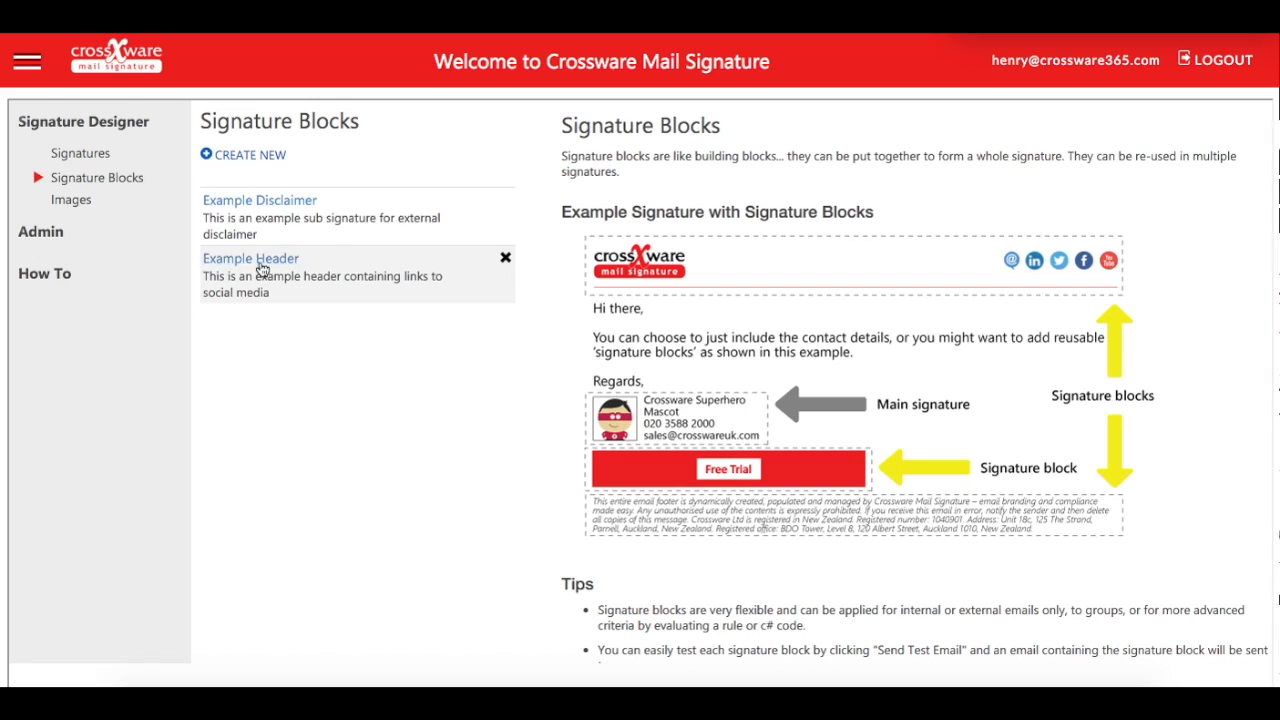
- Create a new block named 'Marketing banner' and insert January-signature.gif in the Advanced Editor
left_click(248, 154)
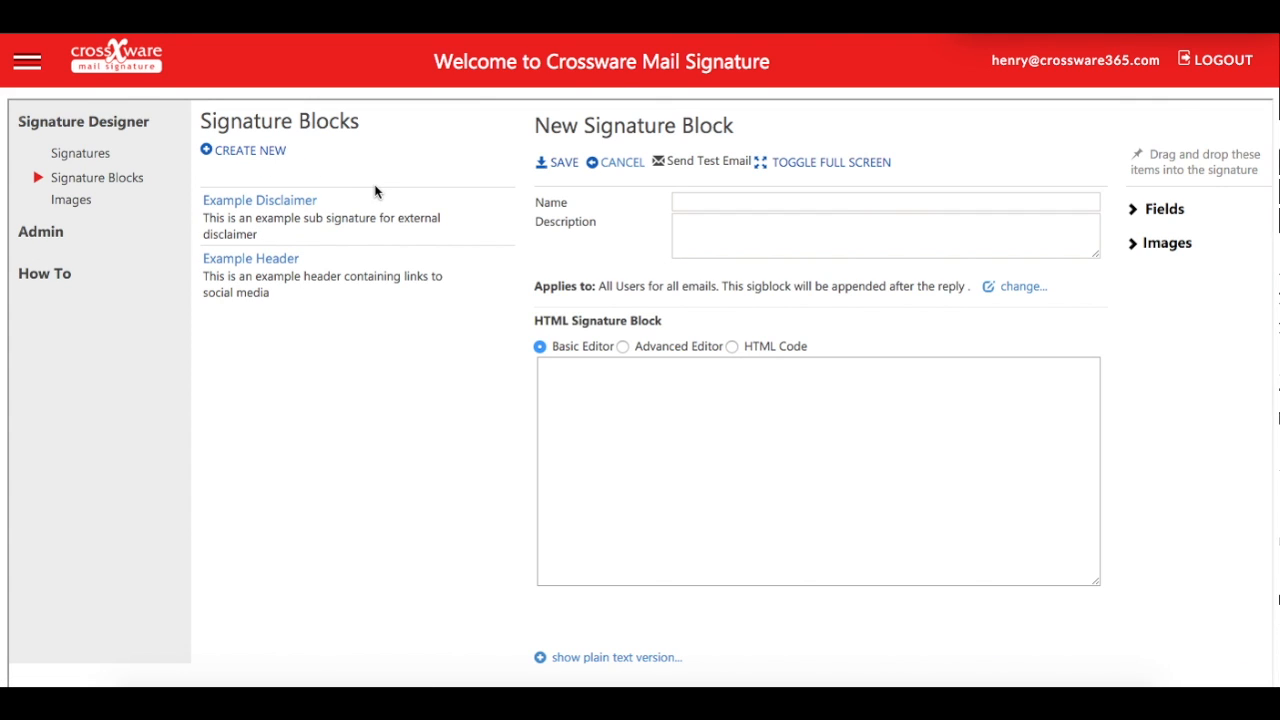
type("Marketing banner")
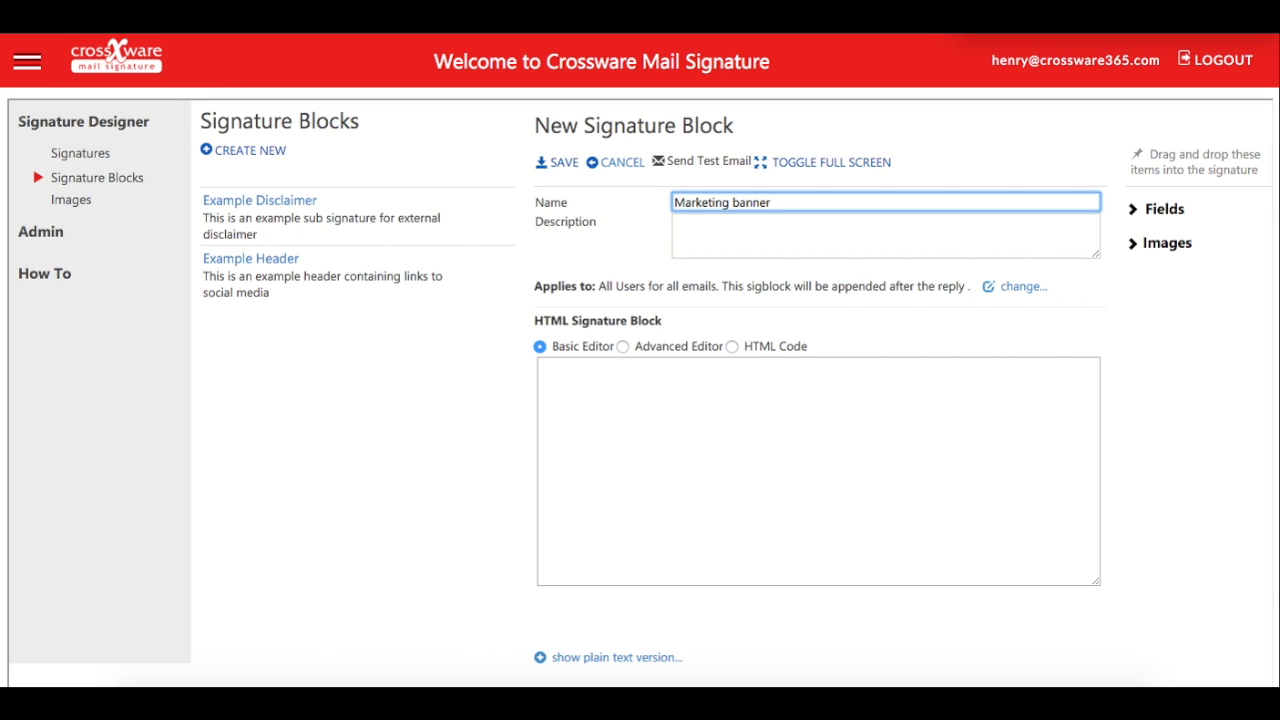
left_click(816, 470)
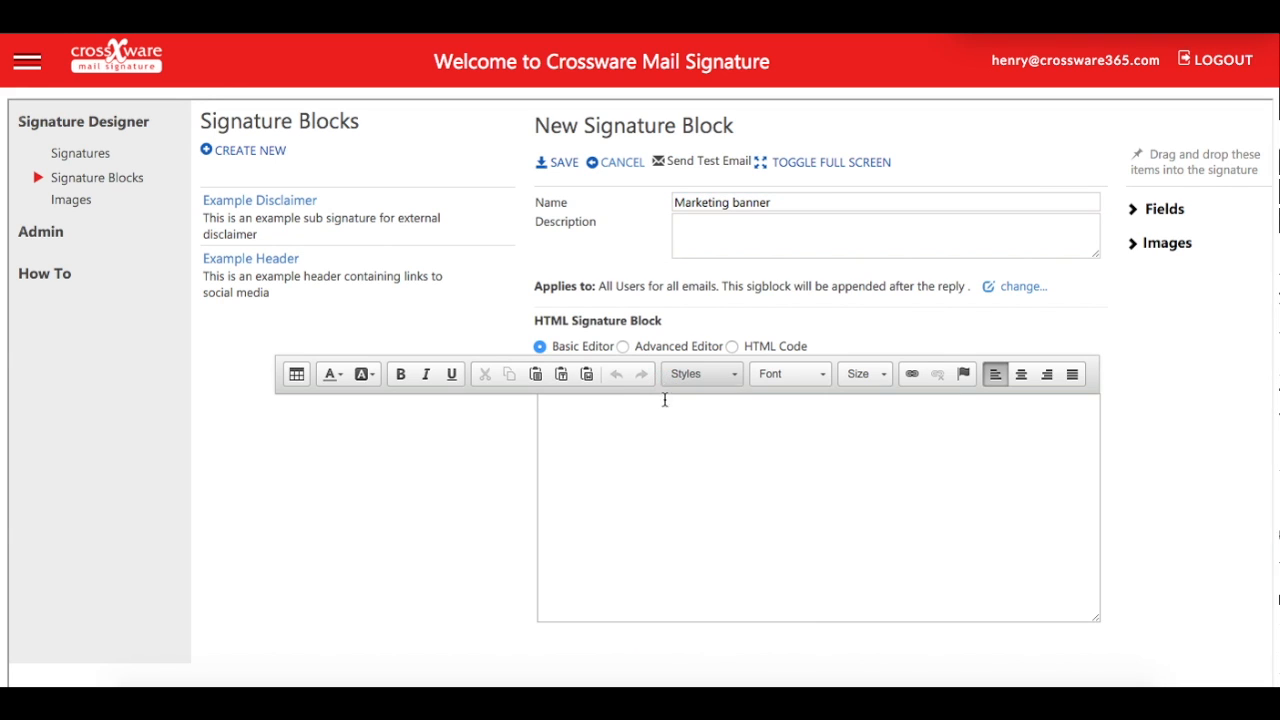
mouse_move(672, 424)
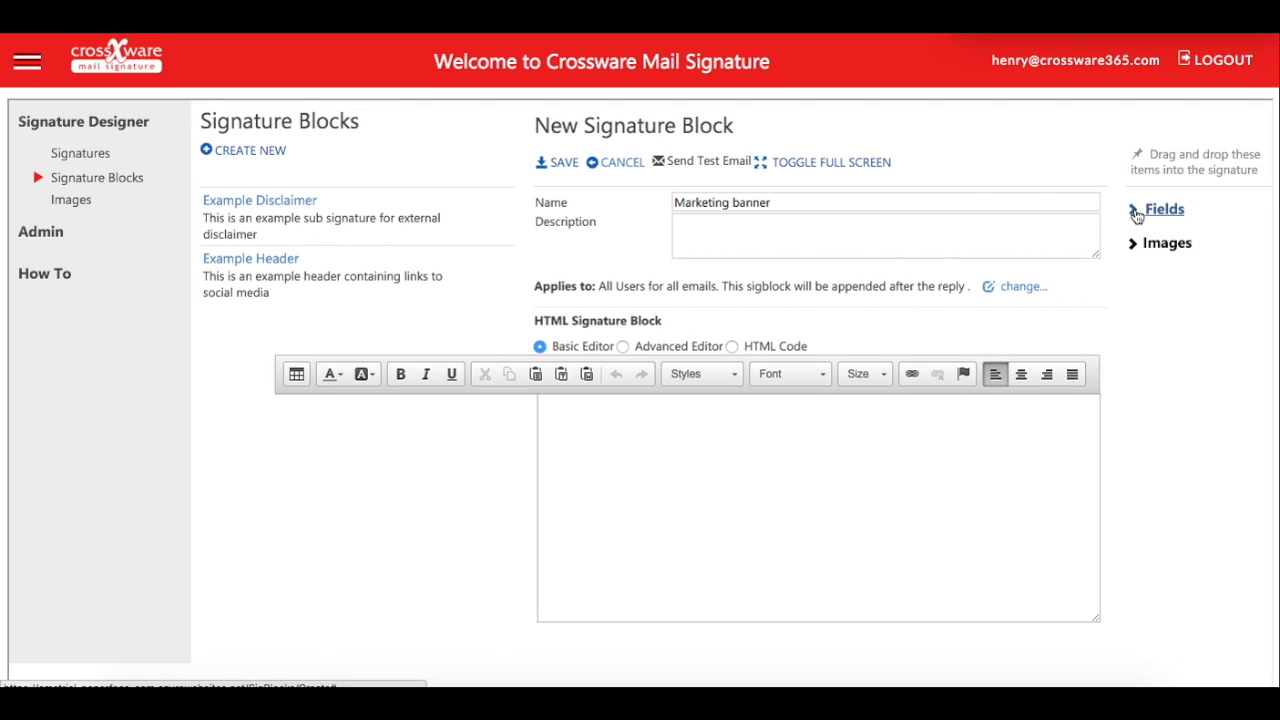
left_click(1168, 242)
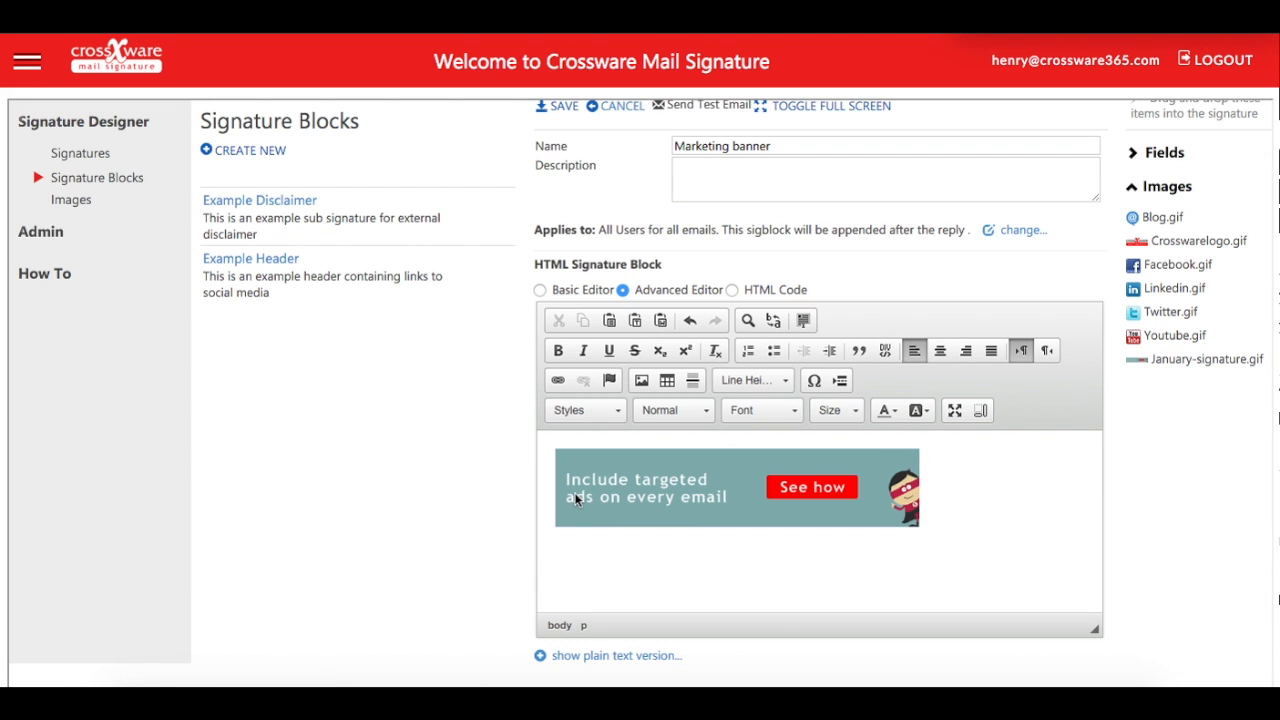
left_click(736, 488)
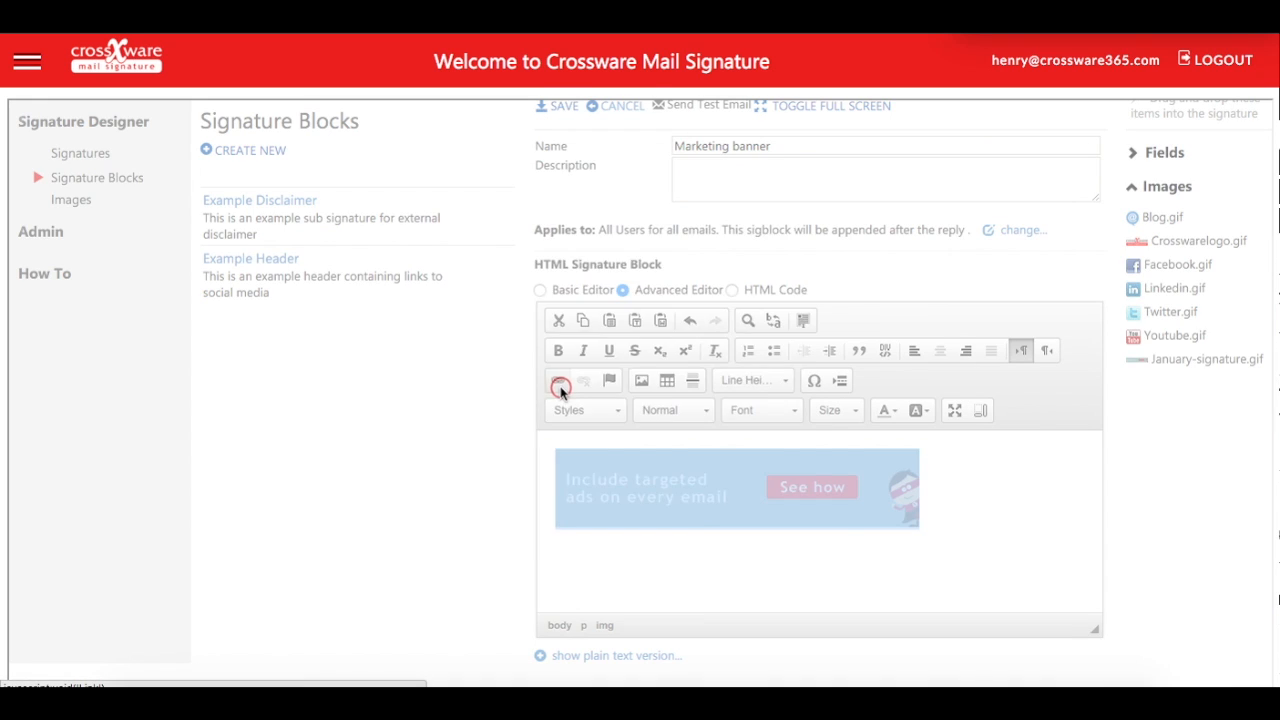
left_click(560, 380)
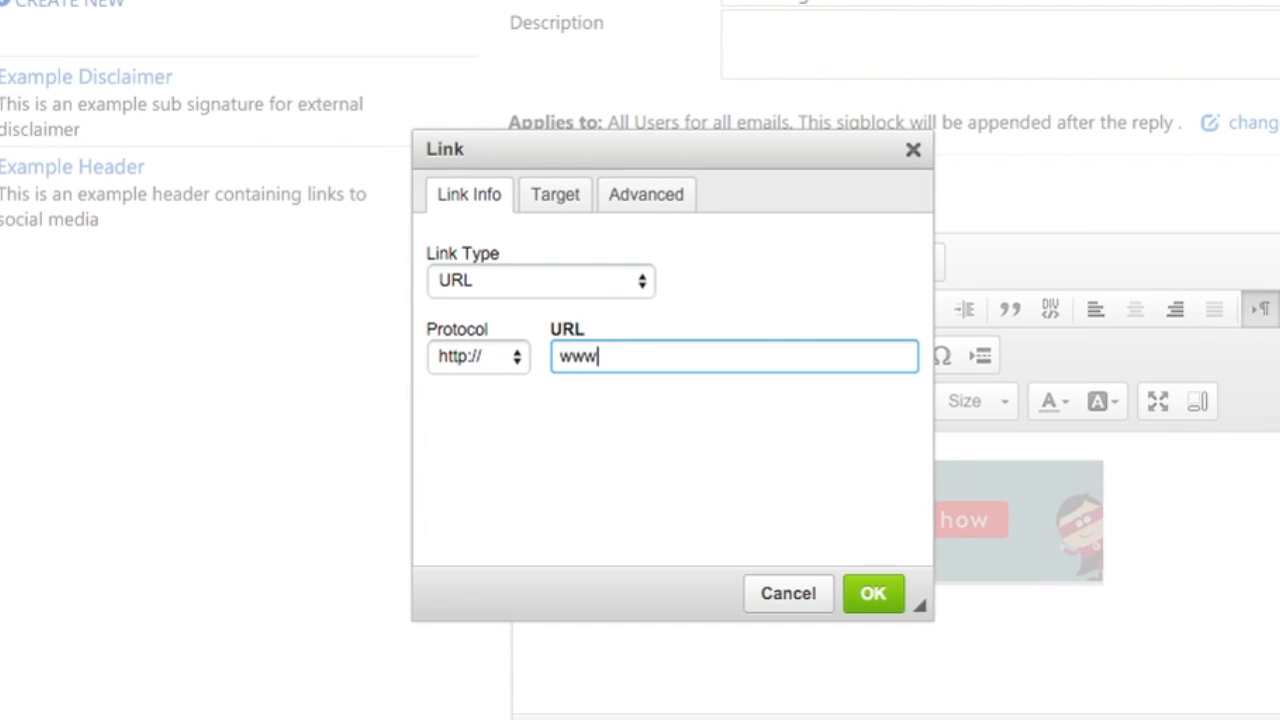
type("crosswareuk")
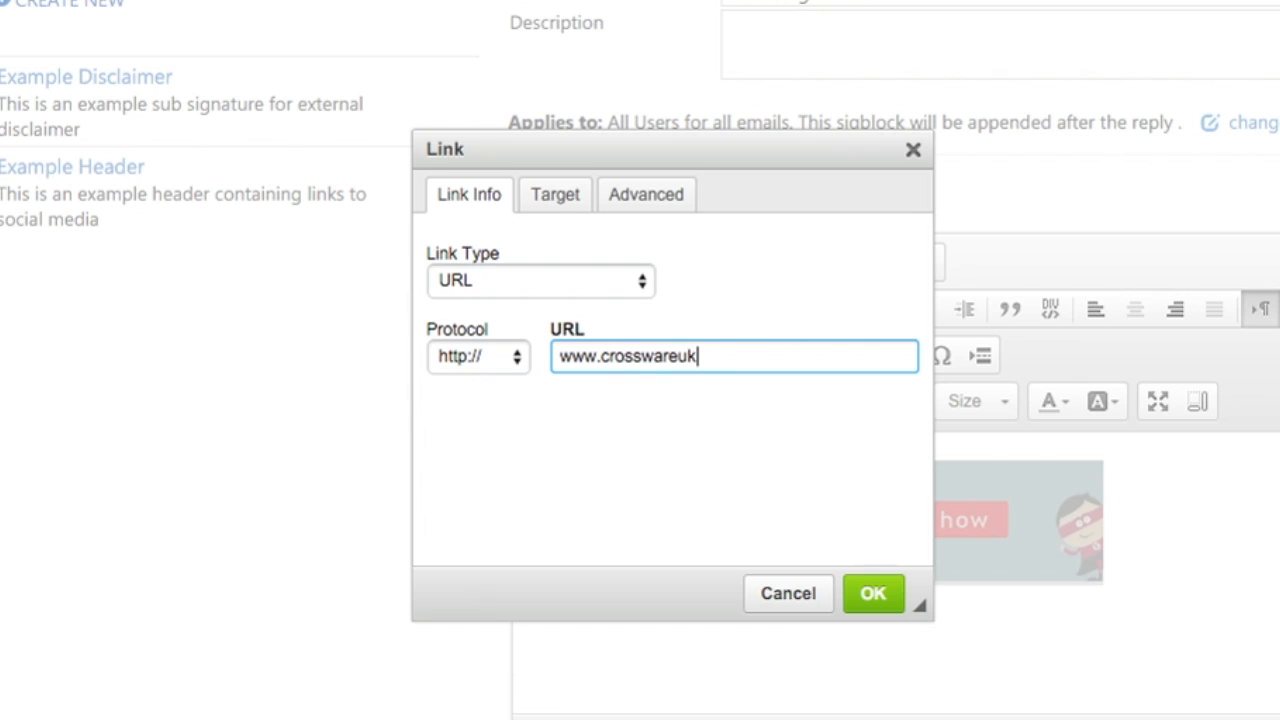
type(".com")
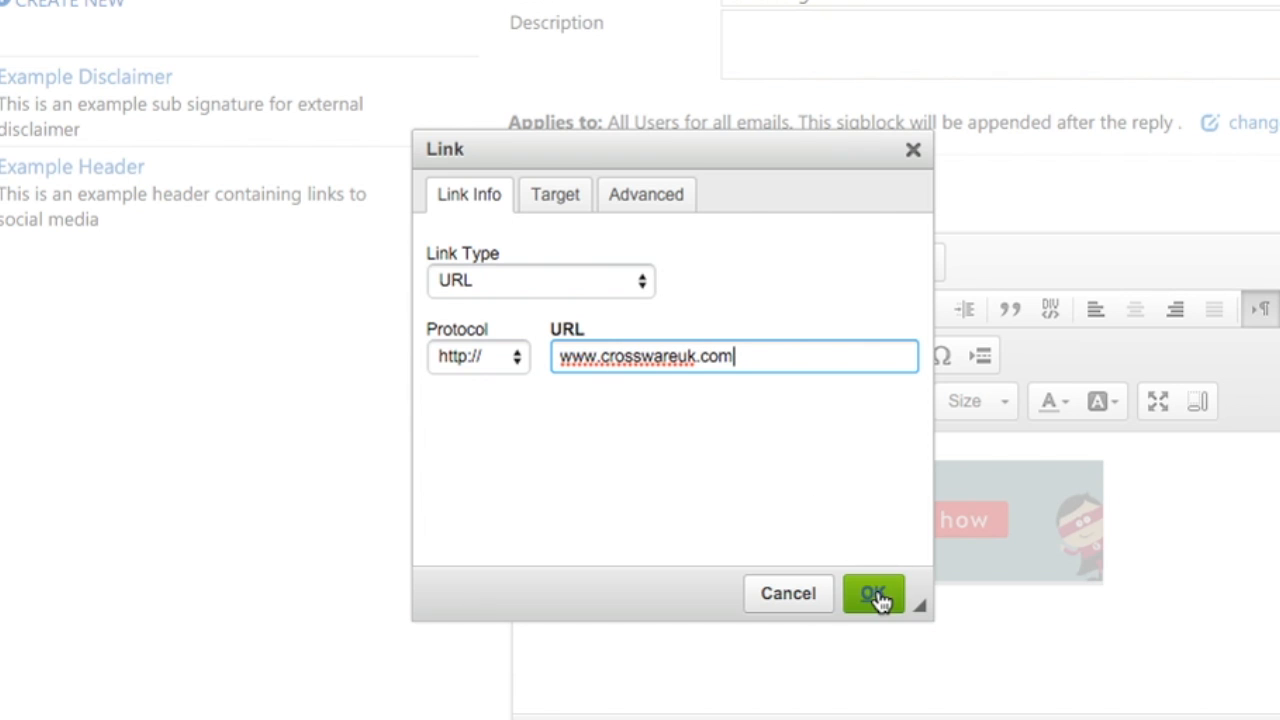
left_click(872, 592)
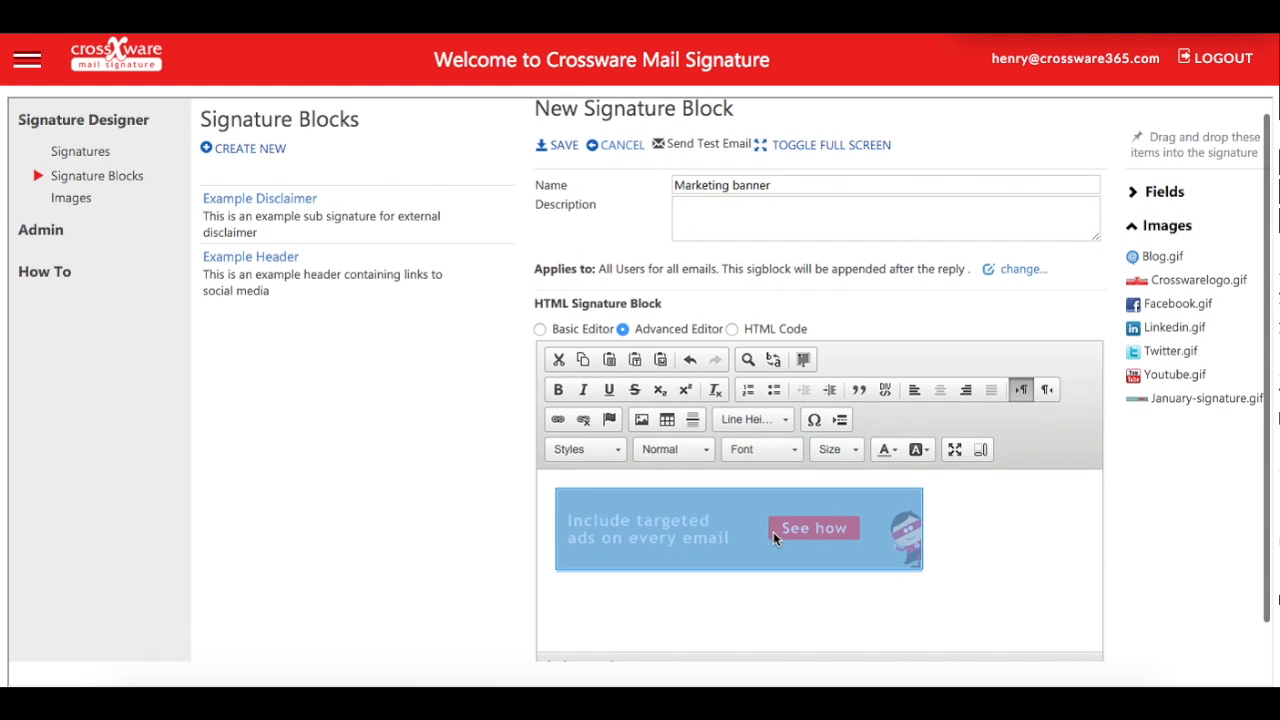
- Check the link in the block's HTML code and return to the Advanced Editor
left_click(732, 344)
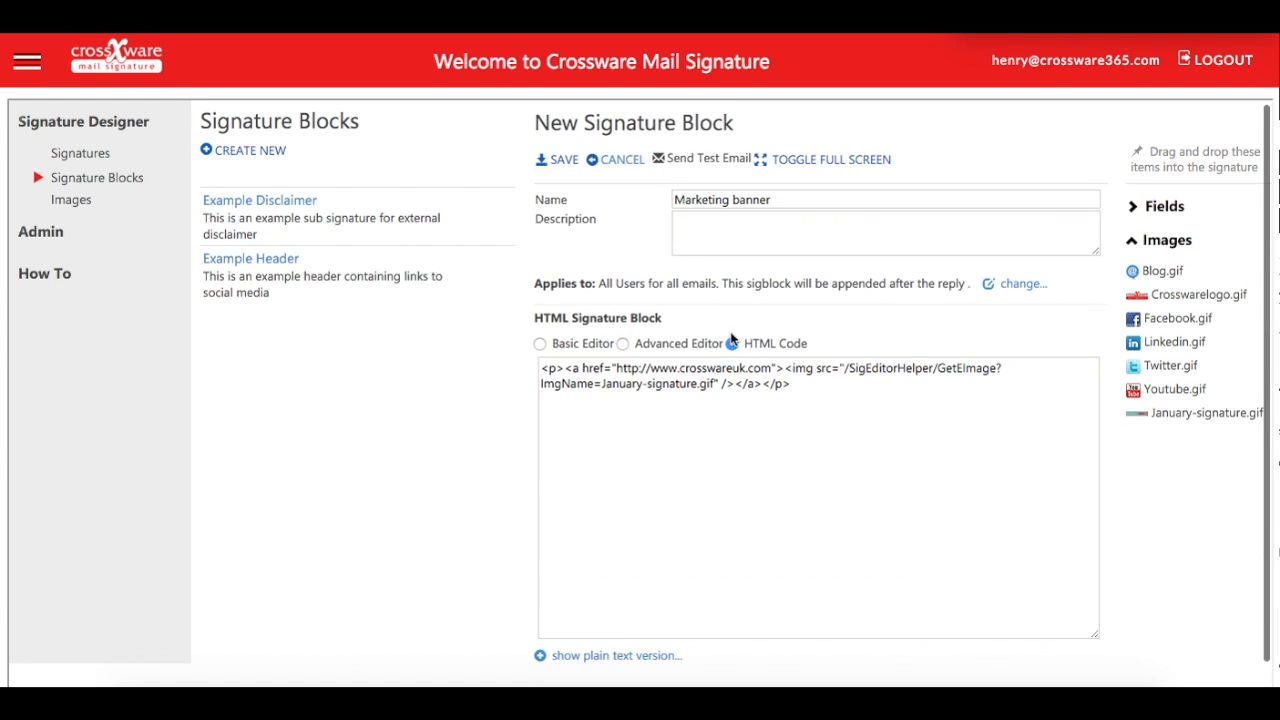
left_click(732, 344)
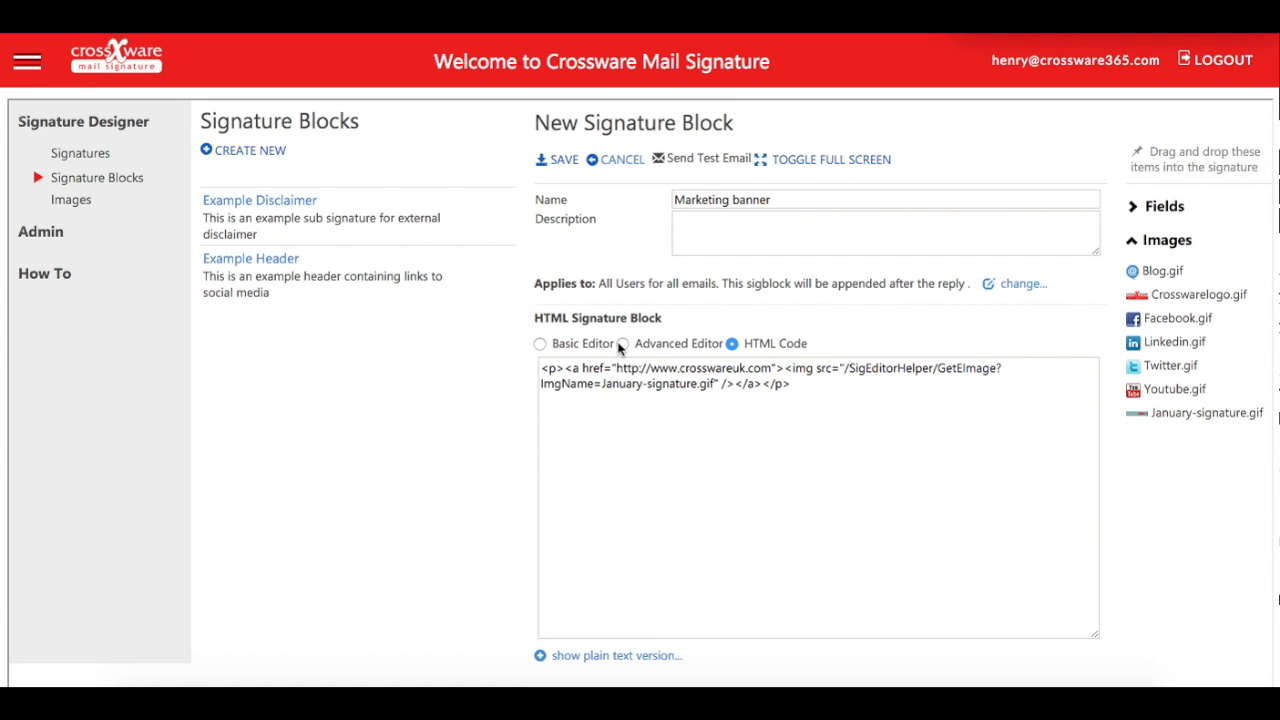
left_click(624, 344)
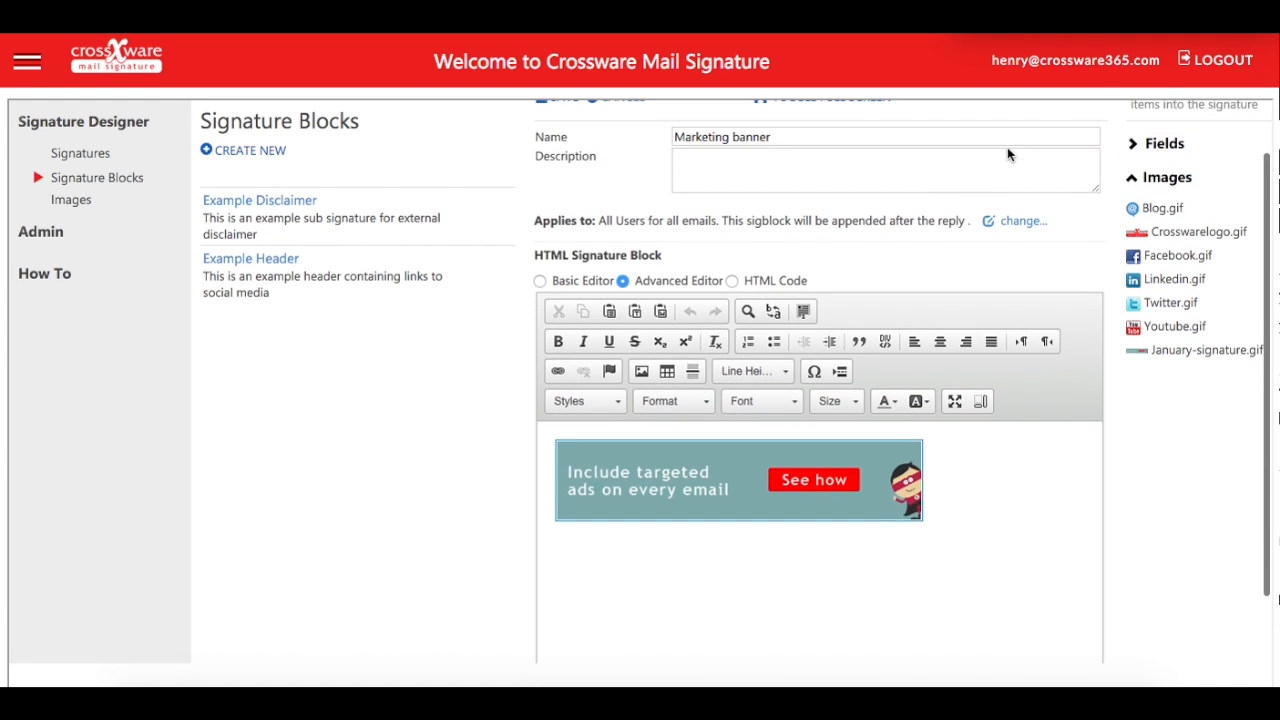
- Set When to apply to external users, new emails only, with Footer placement
left_click(1024, 220)
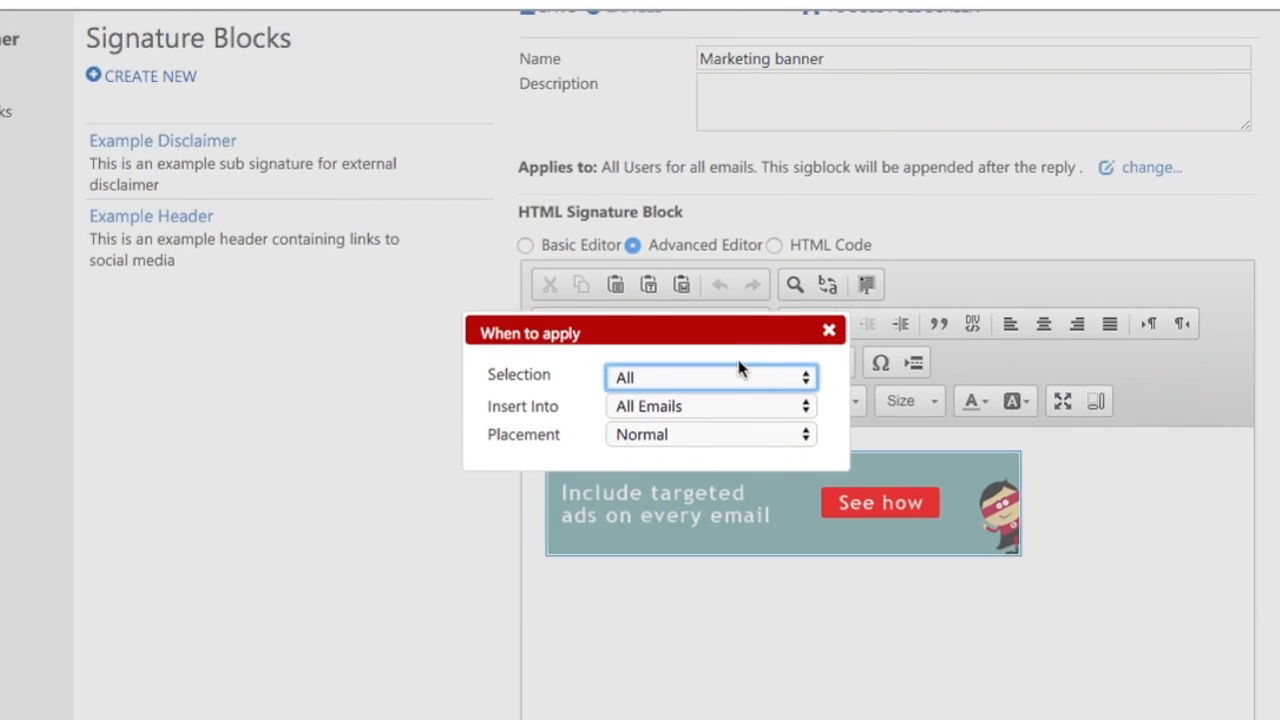
left_click(710, 376)
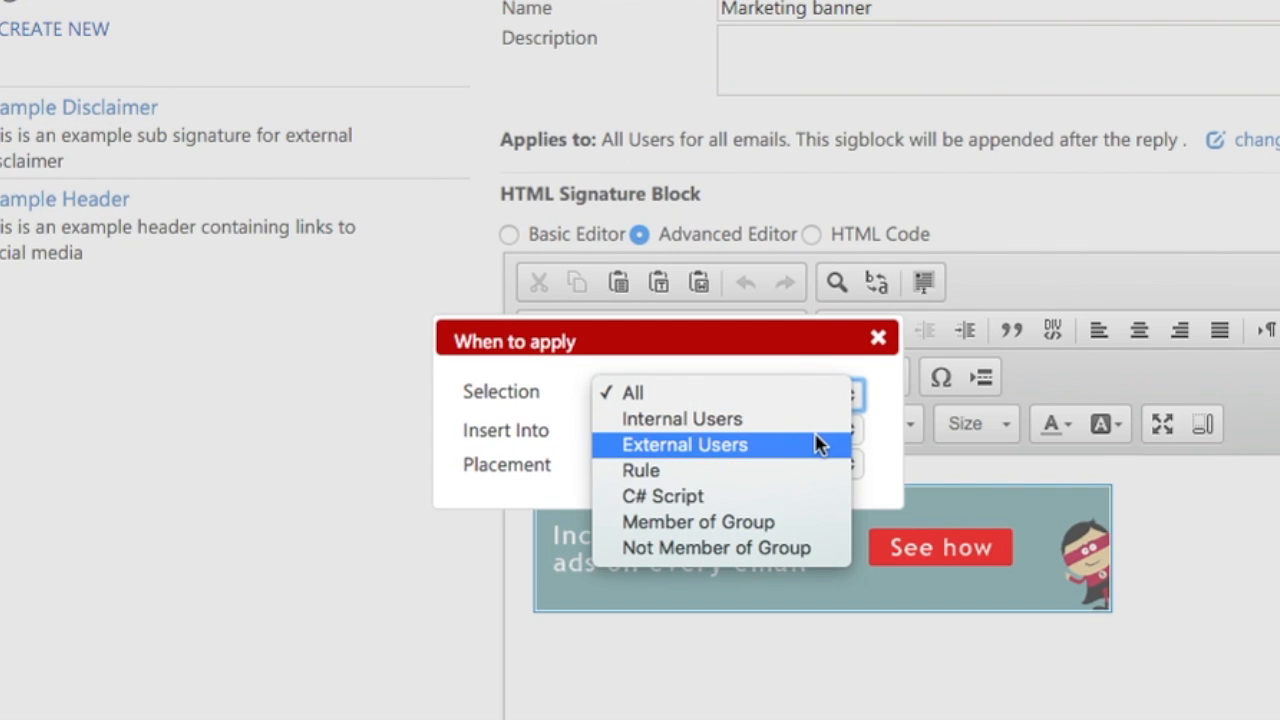
left_click(684, 444)
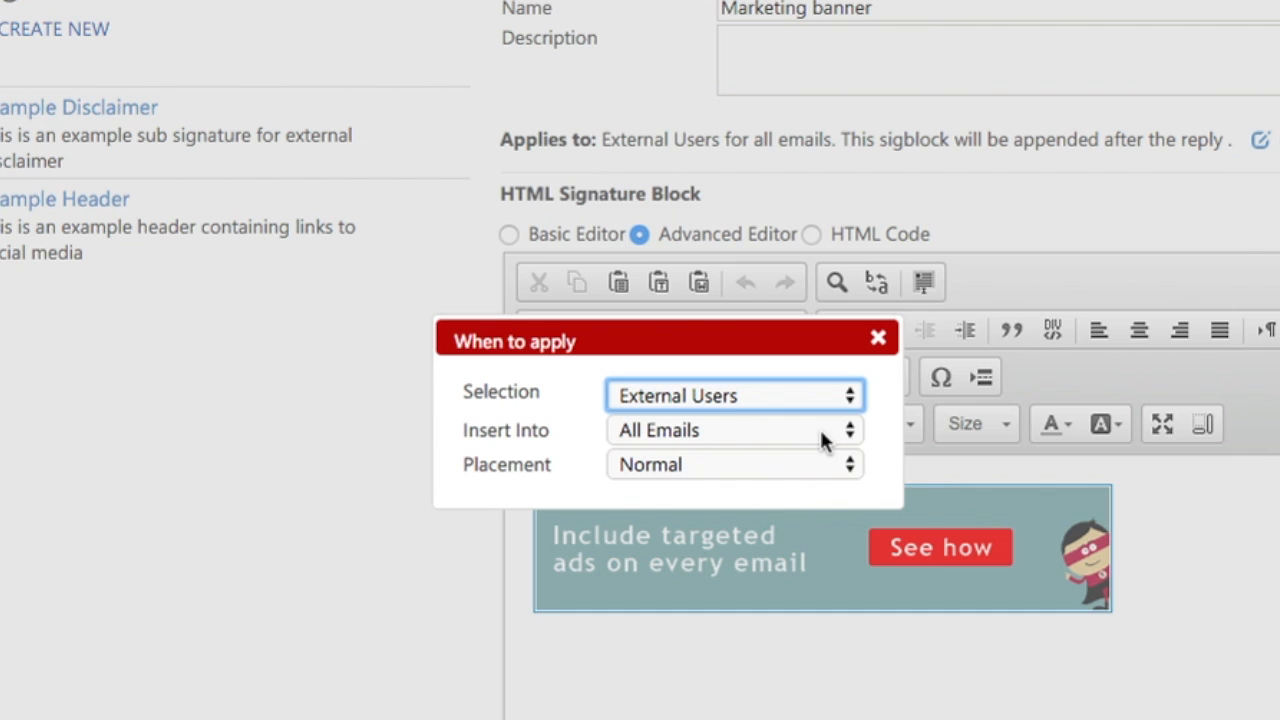
left_click(736, 430)
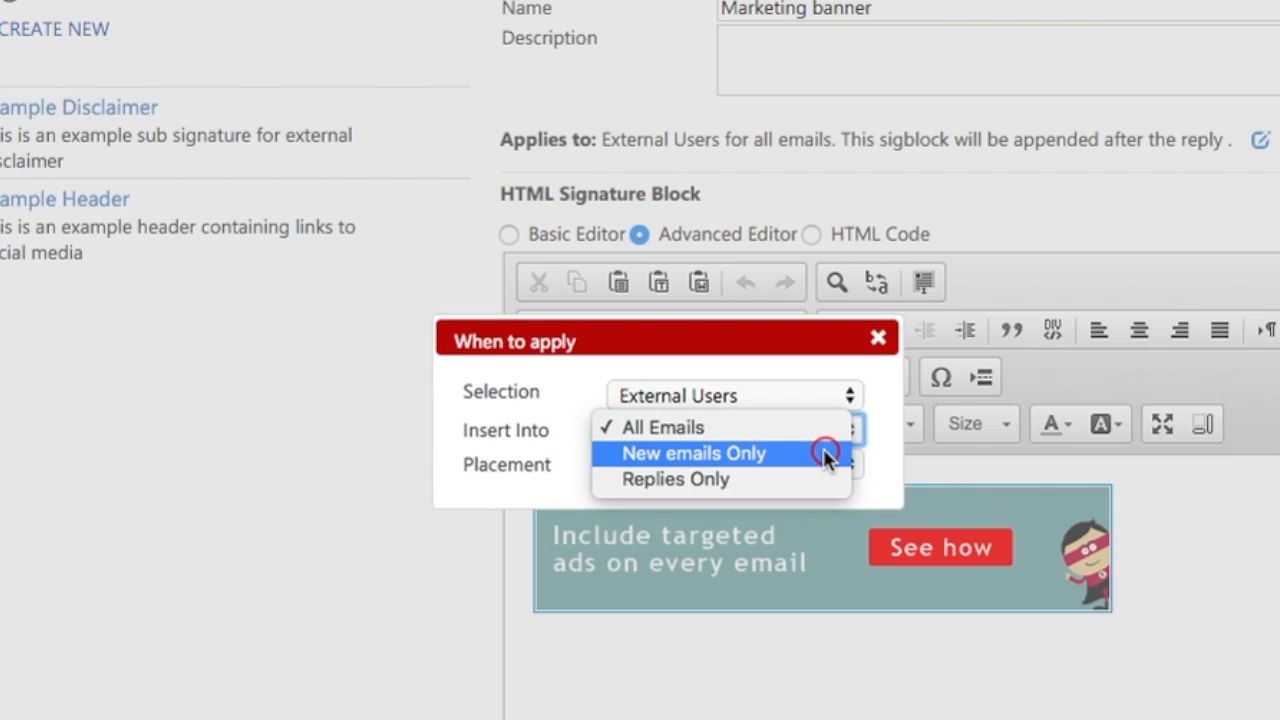
left_click(692, 452)
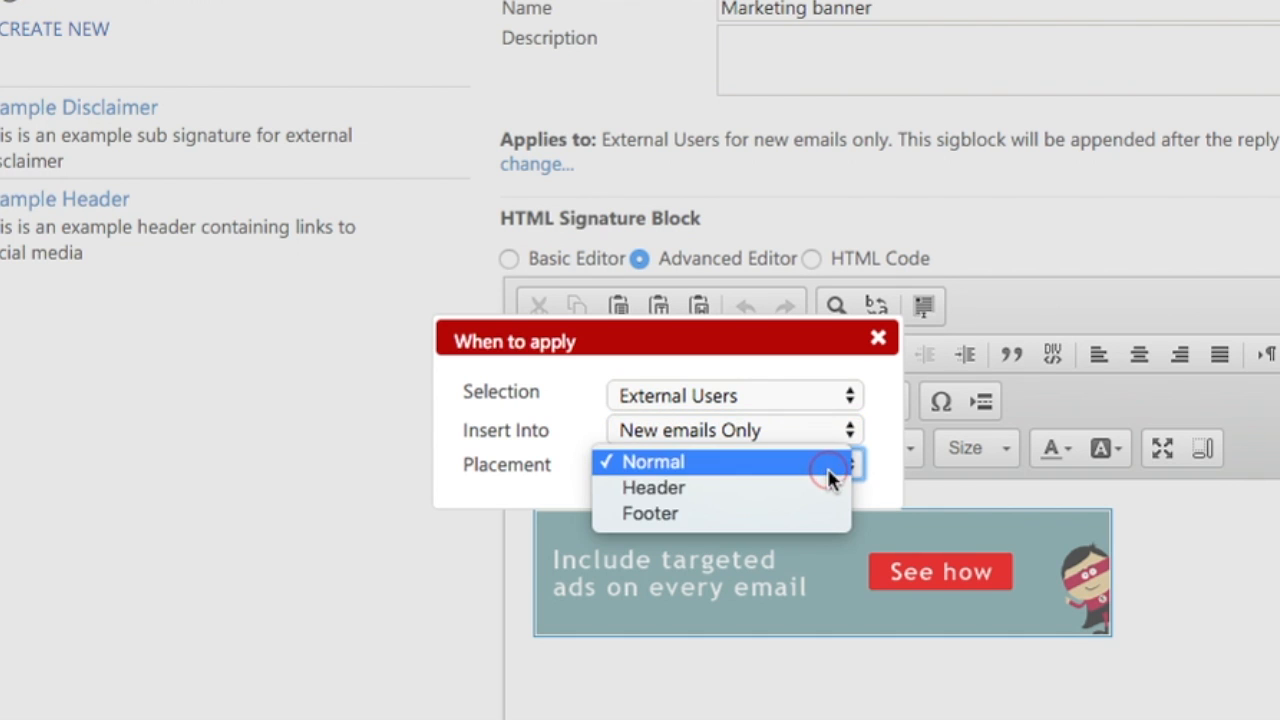
left_click(648, 512)
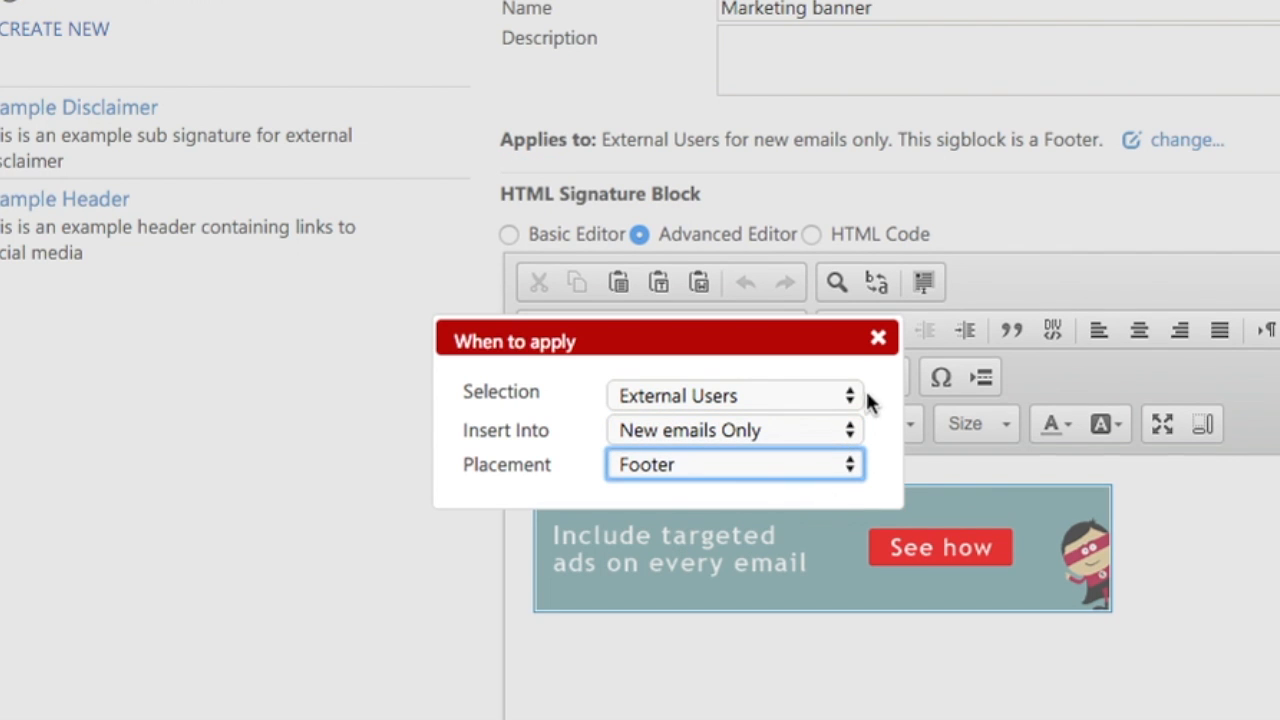
left_click(878, 336)
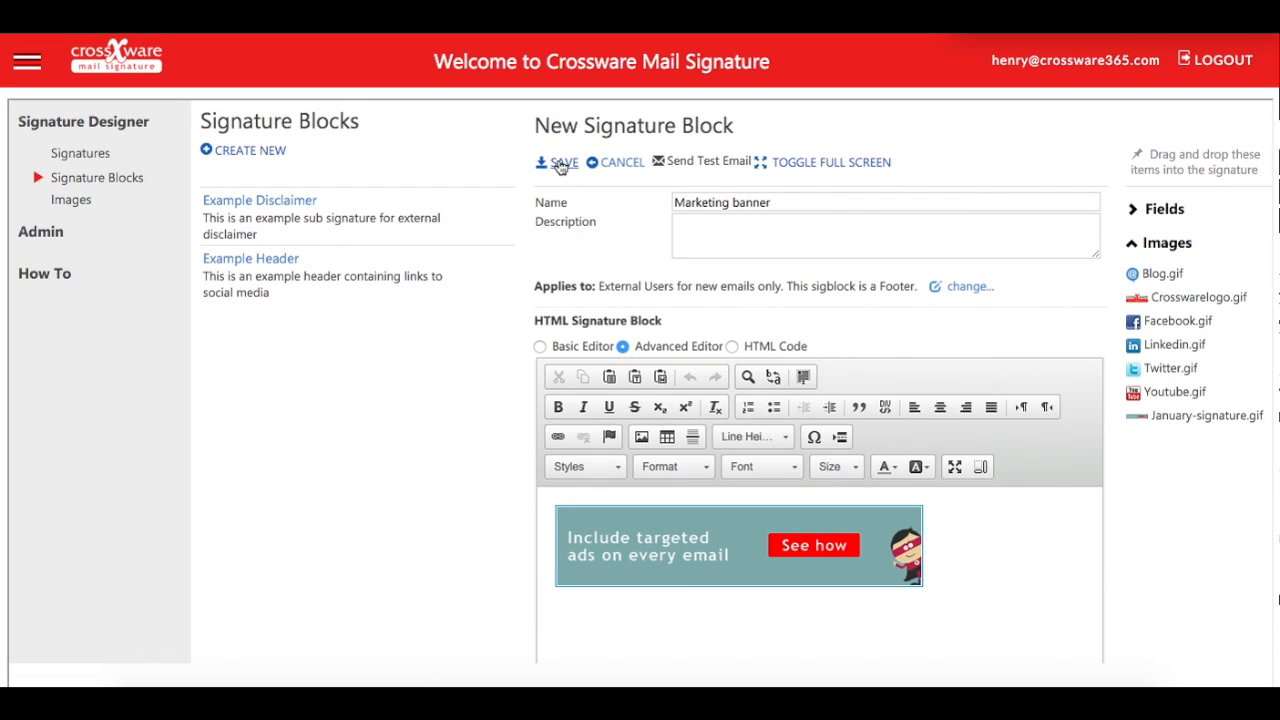
- Save the Marketing banner block and open Example Signature 1 from the Signatures page
left_click(564, 162)
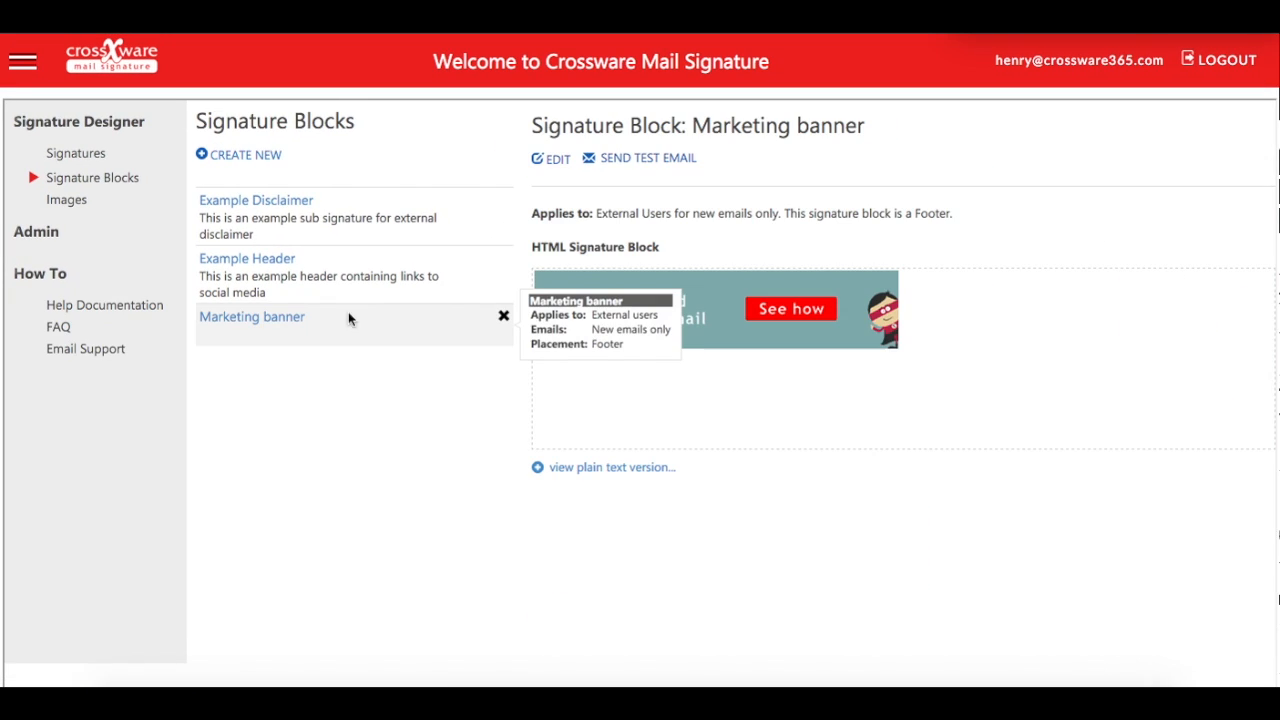
mouse_move(378, 324)
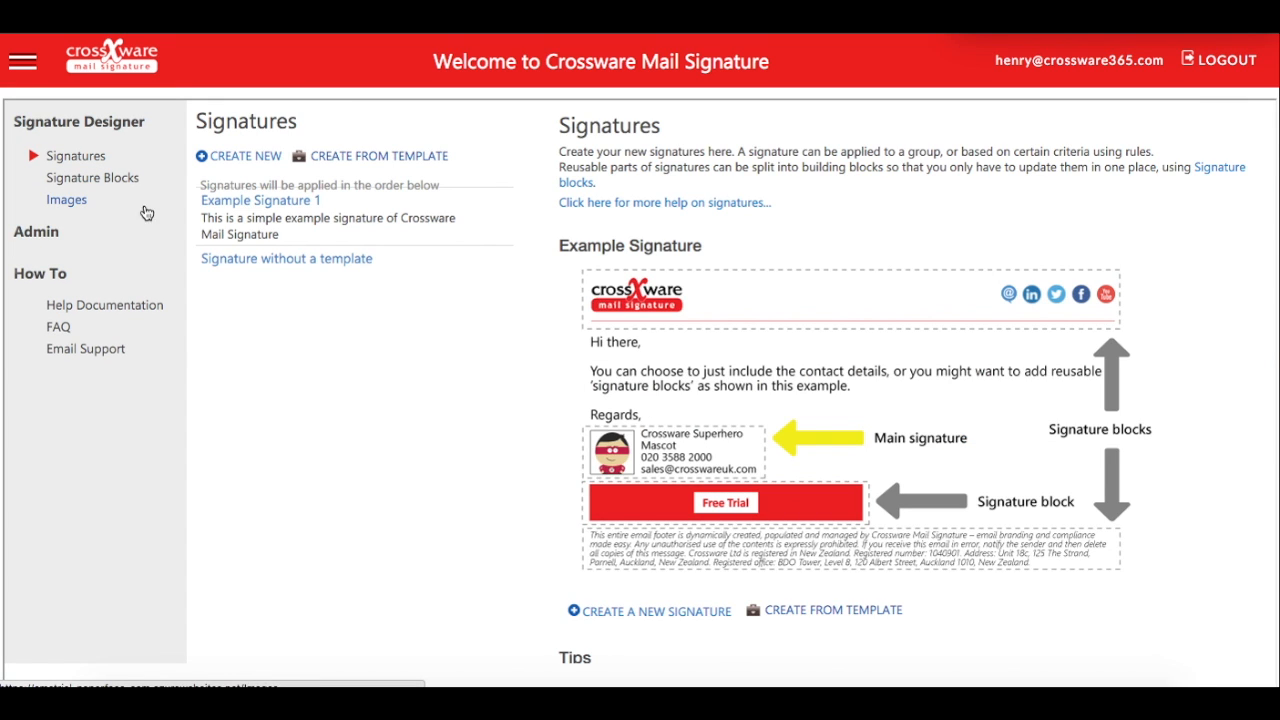
mouse_move(260, 200)
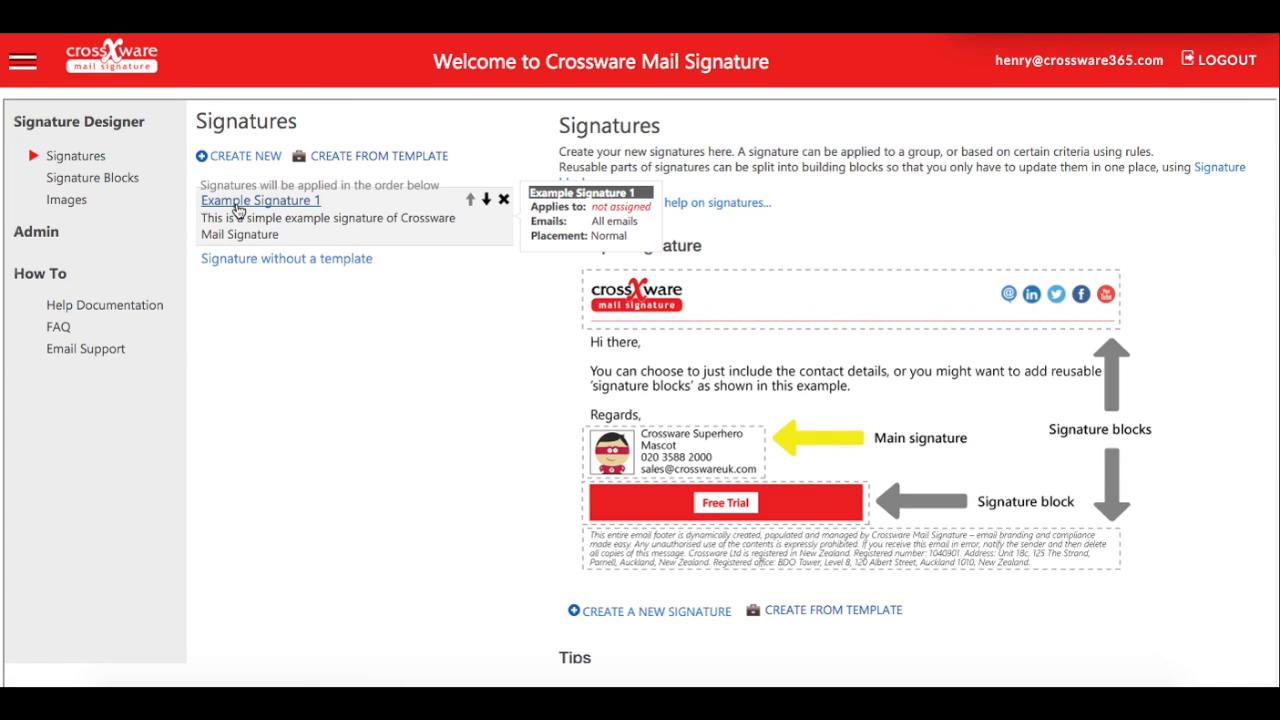
left_click(260, 200)
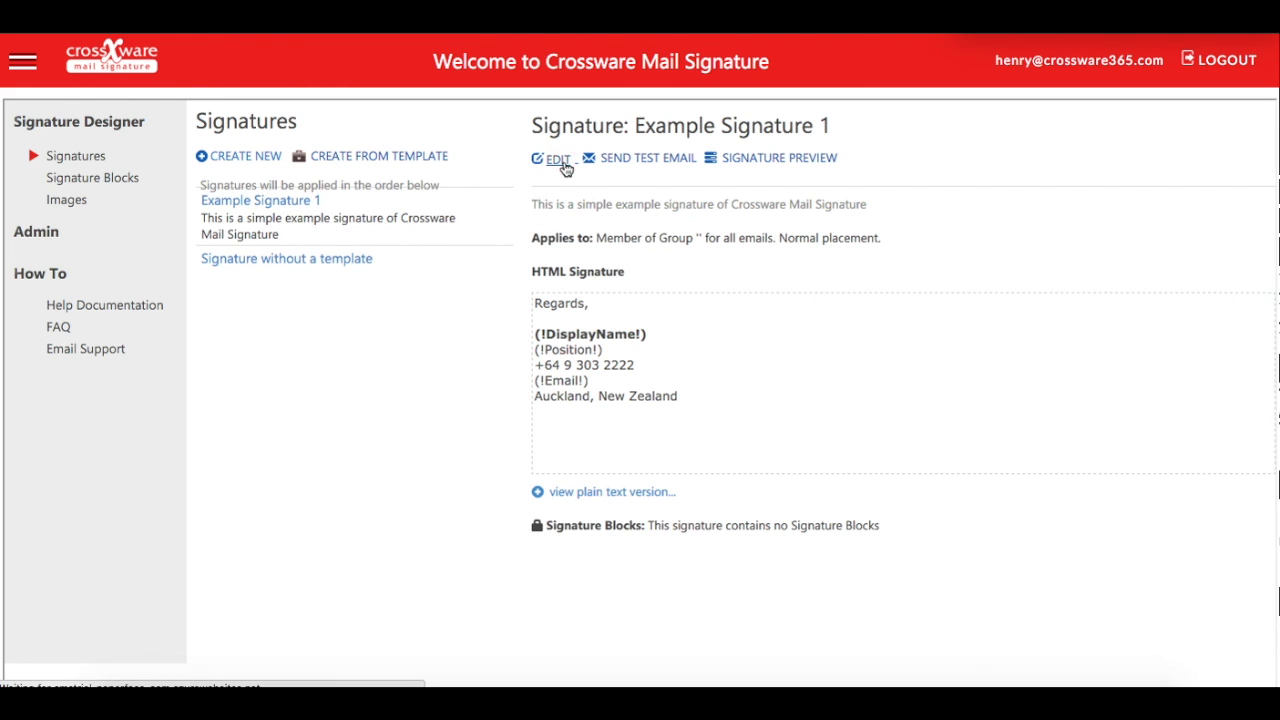
- Edit Example Signature 1 and drag Marketing banner into its footer block slot
left_click(556, 158)
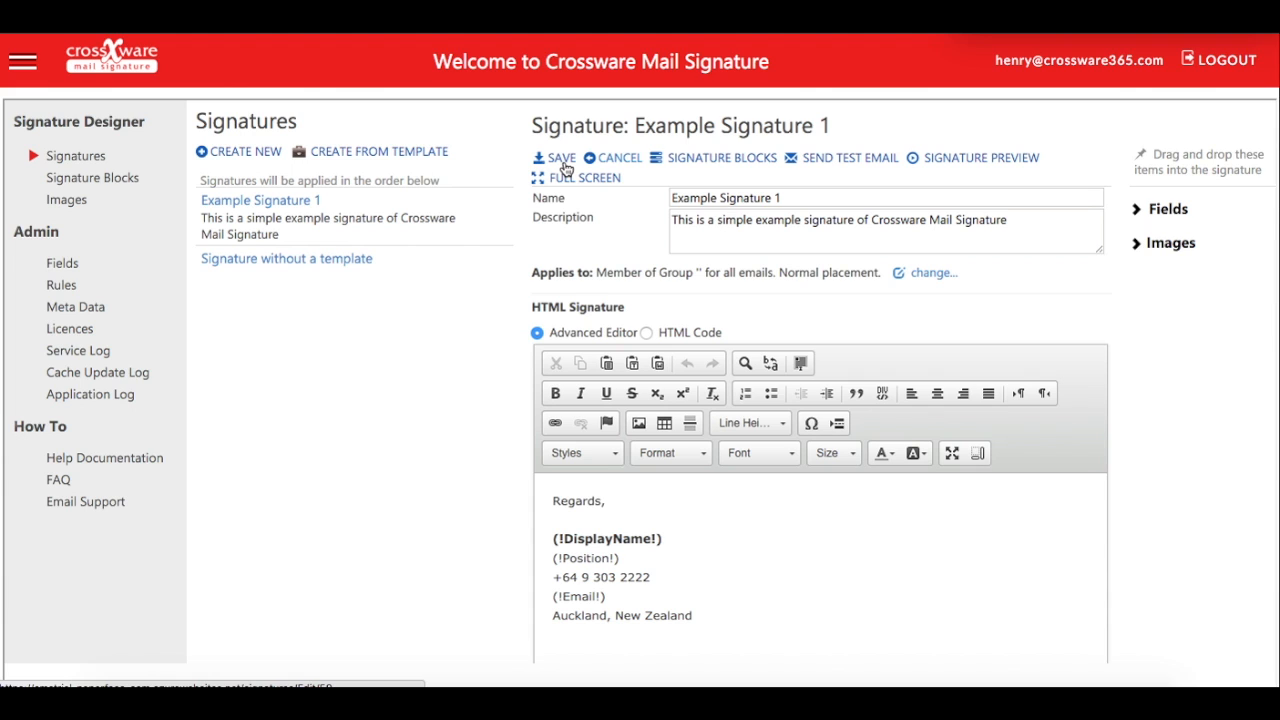
mouse_move(596, 206)
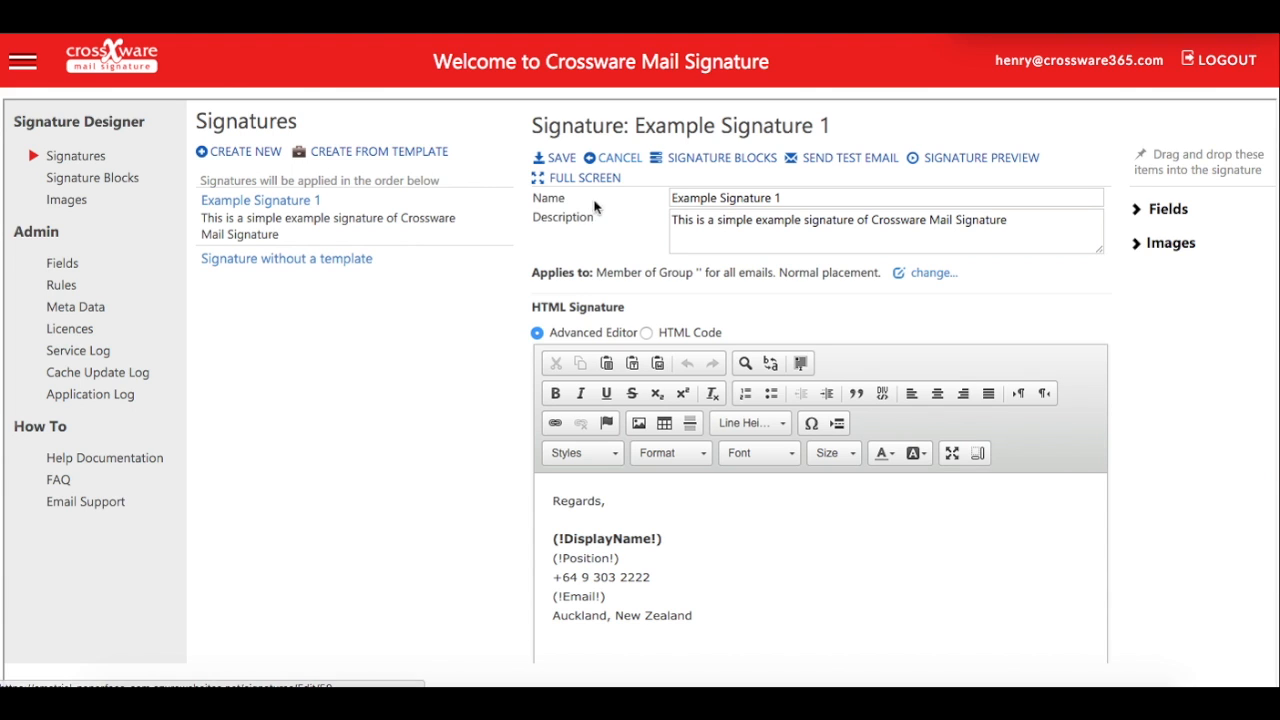
left_click(720, 156)
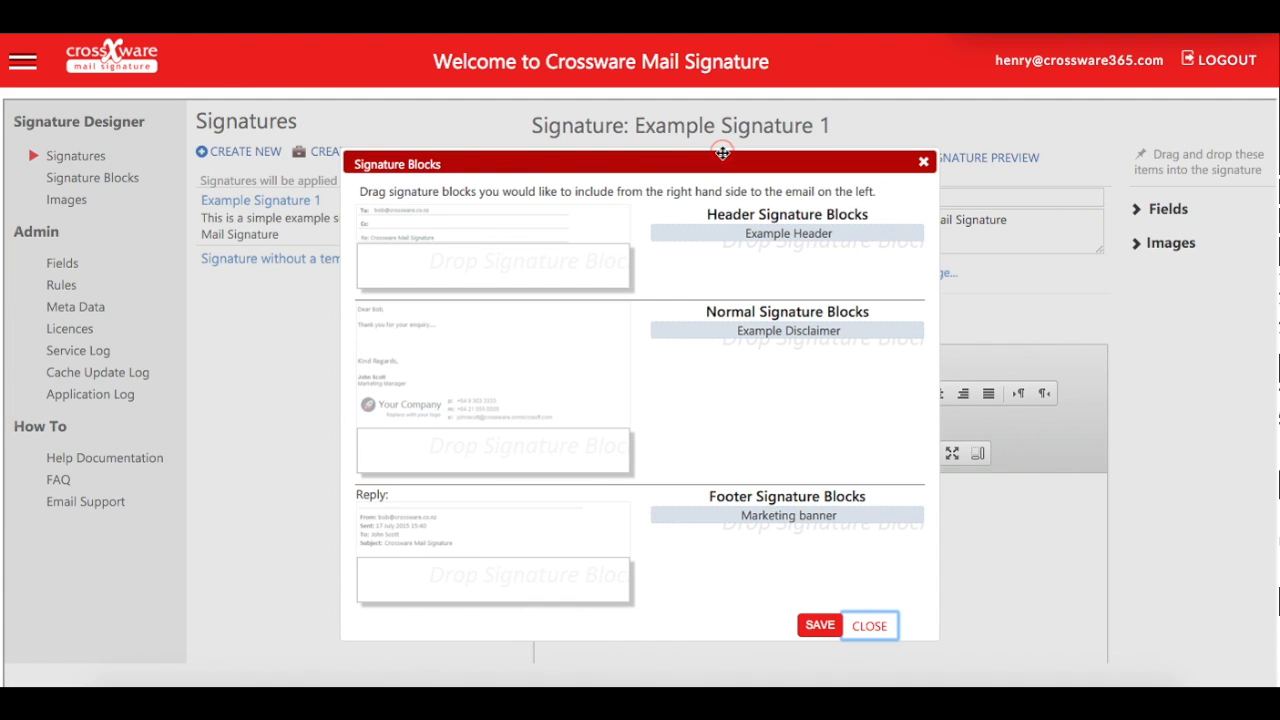
mouse_move(788, 516)
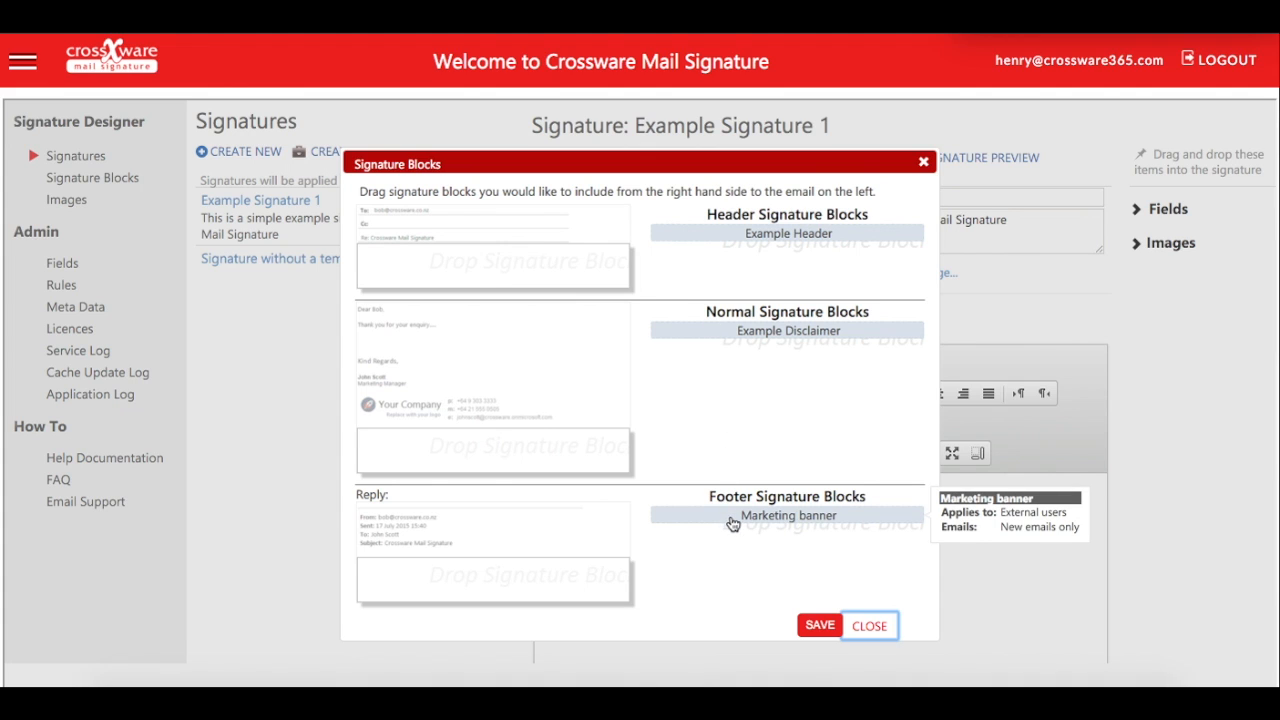
left_click_drag(788, 516, 494, 576)
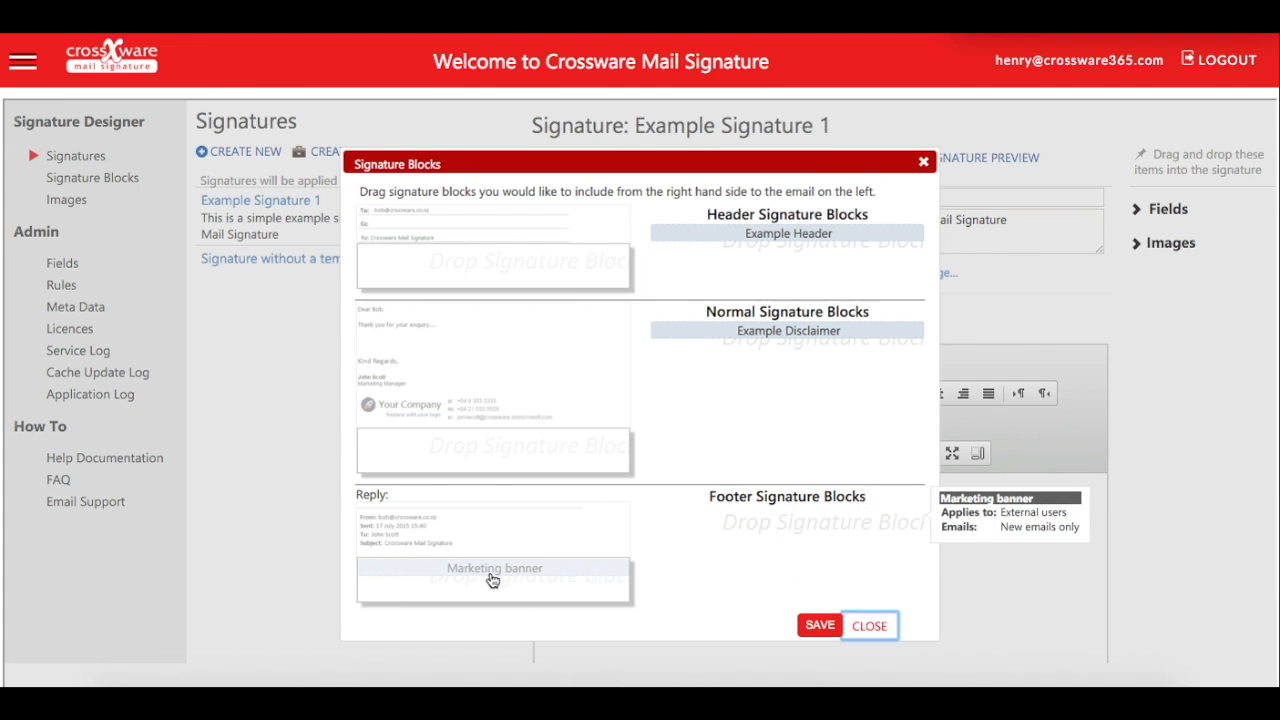
mouse_move(648, 516)
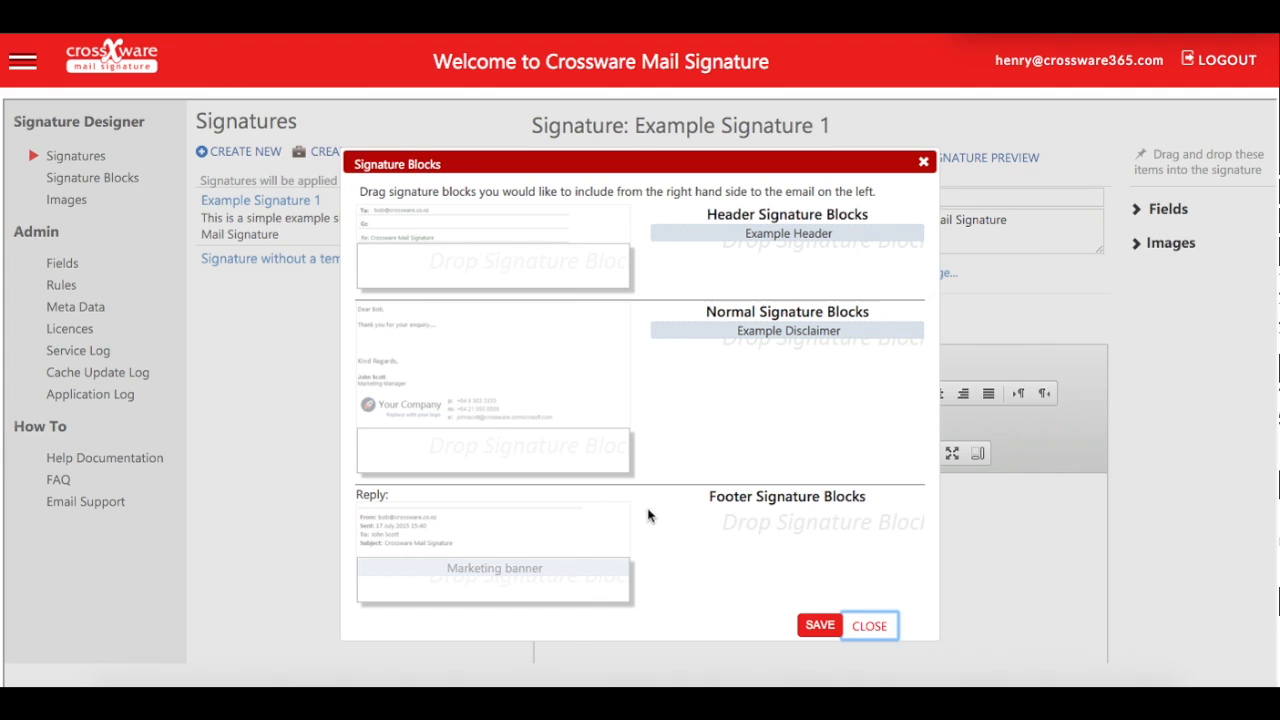
mouse_move(730, 264)
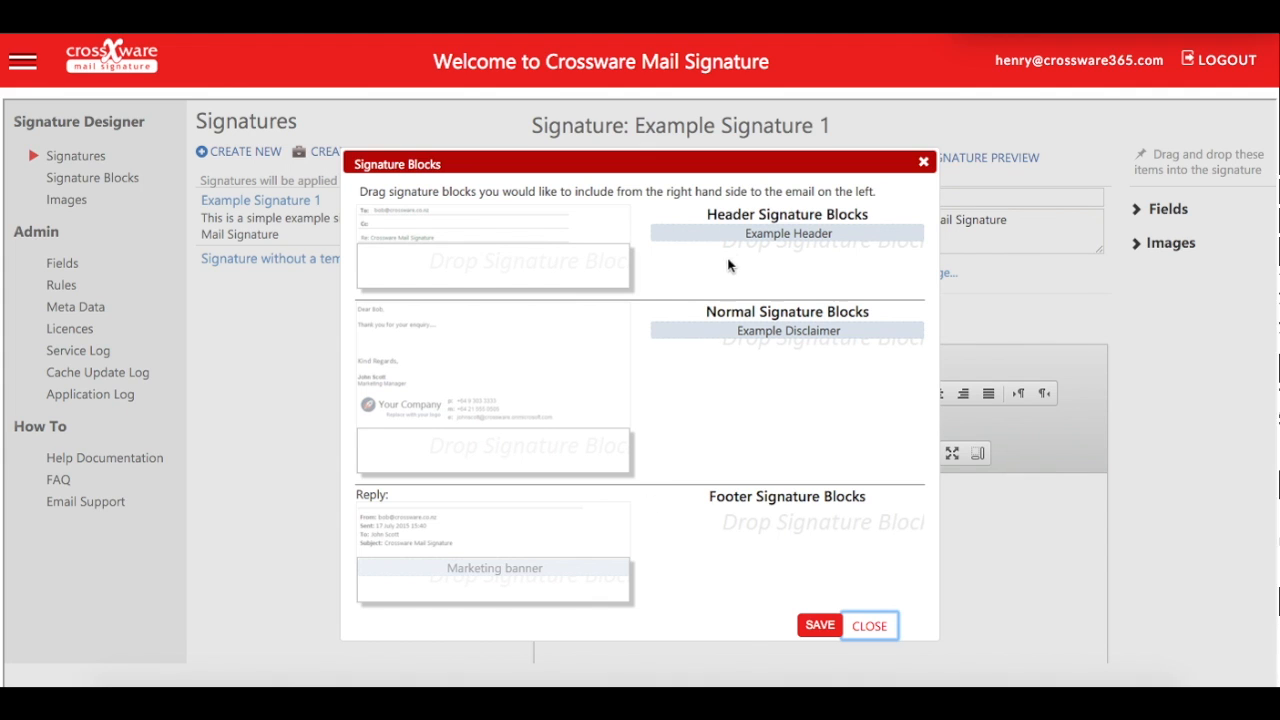
mouse_move(720, 270)
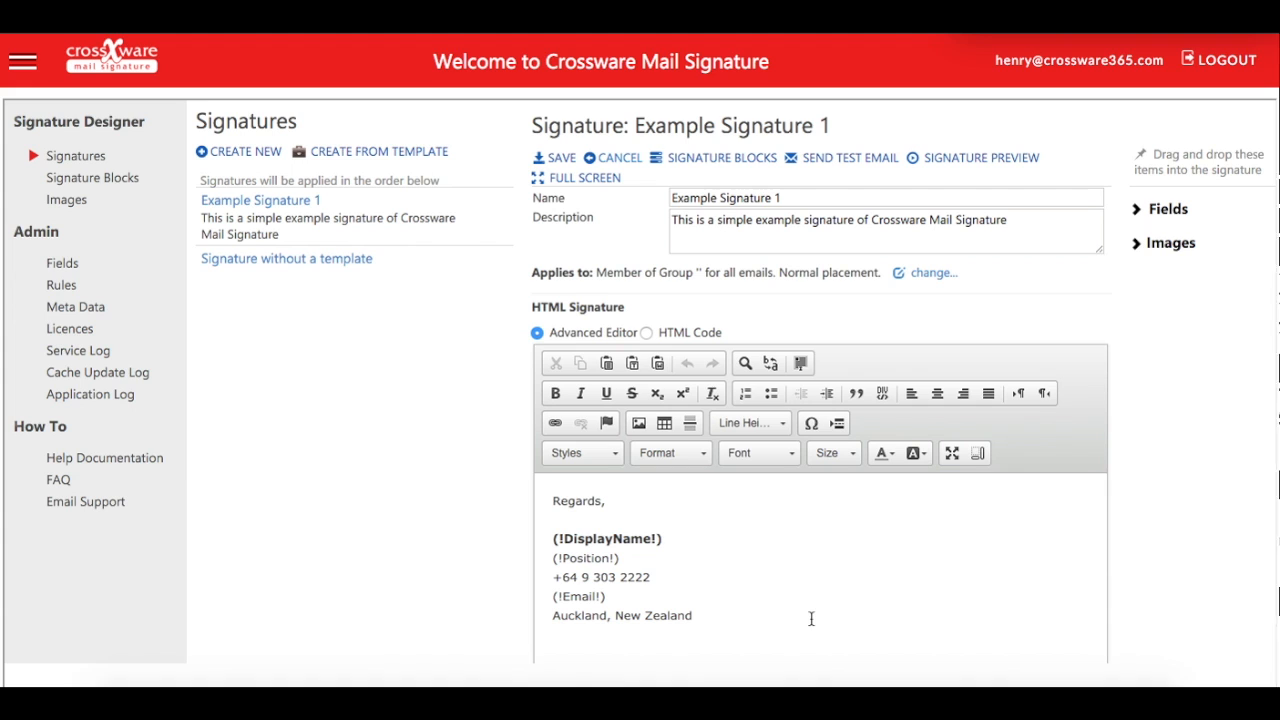
mouse_move(980, 156)
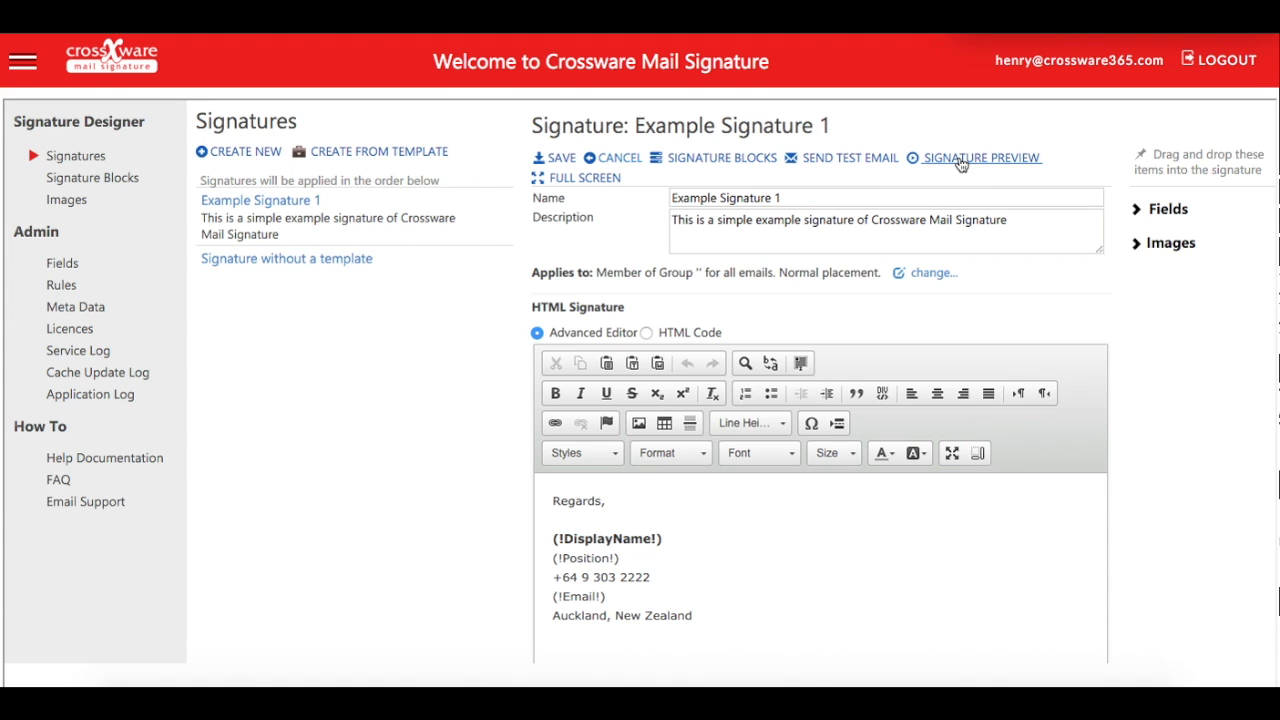
left_click(980, 156)
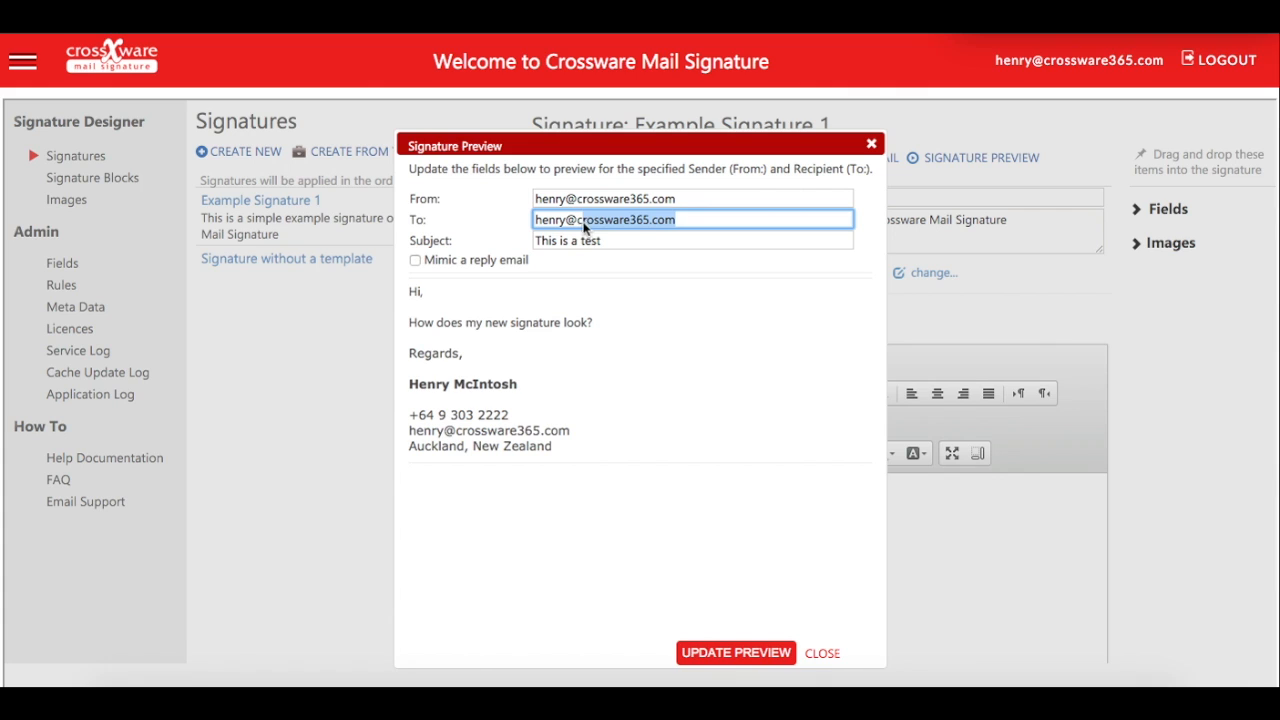
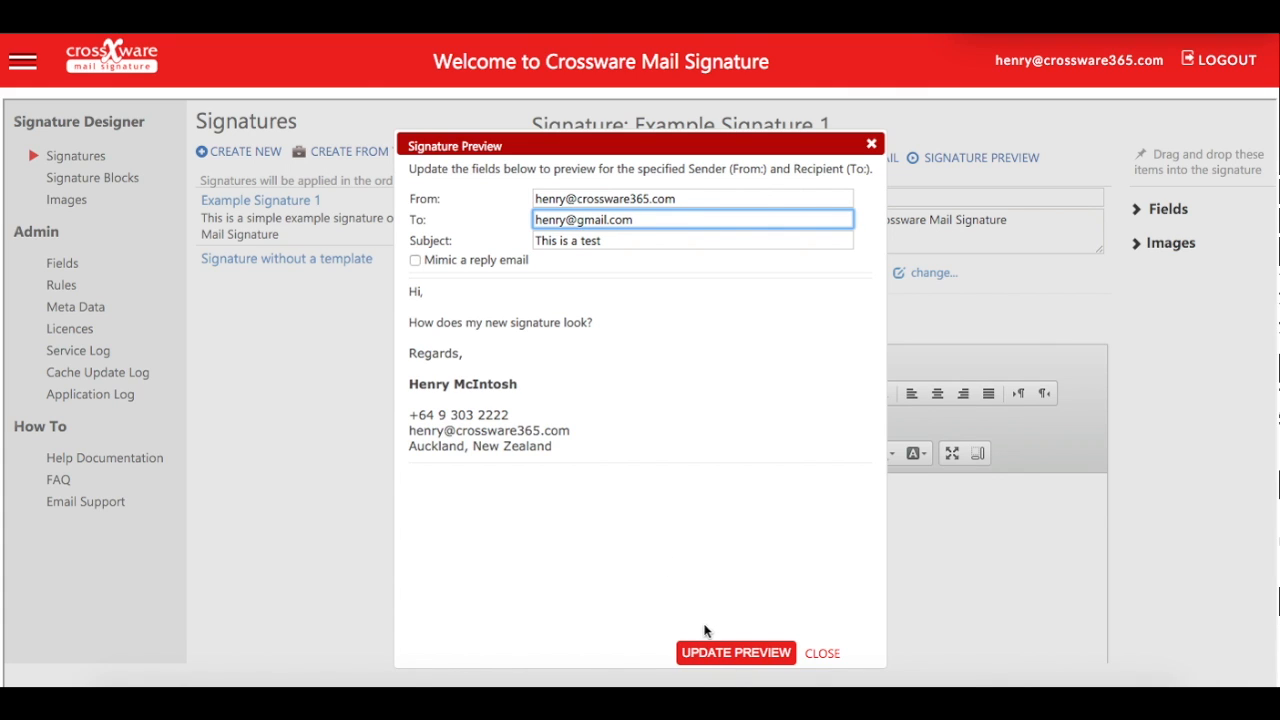
left_click(736, 652)
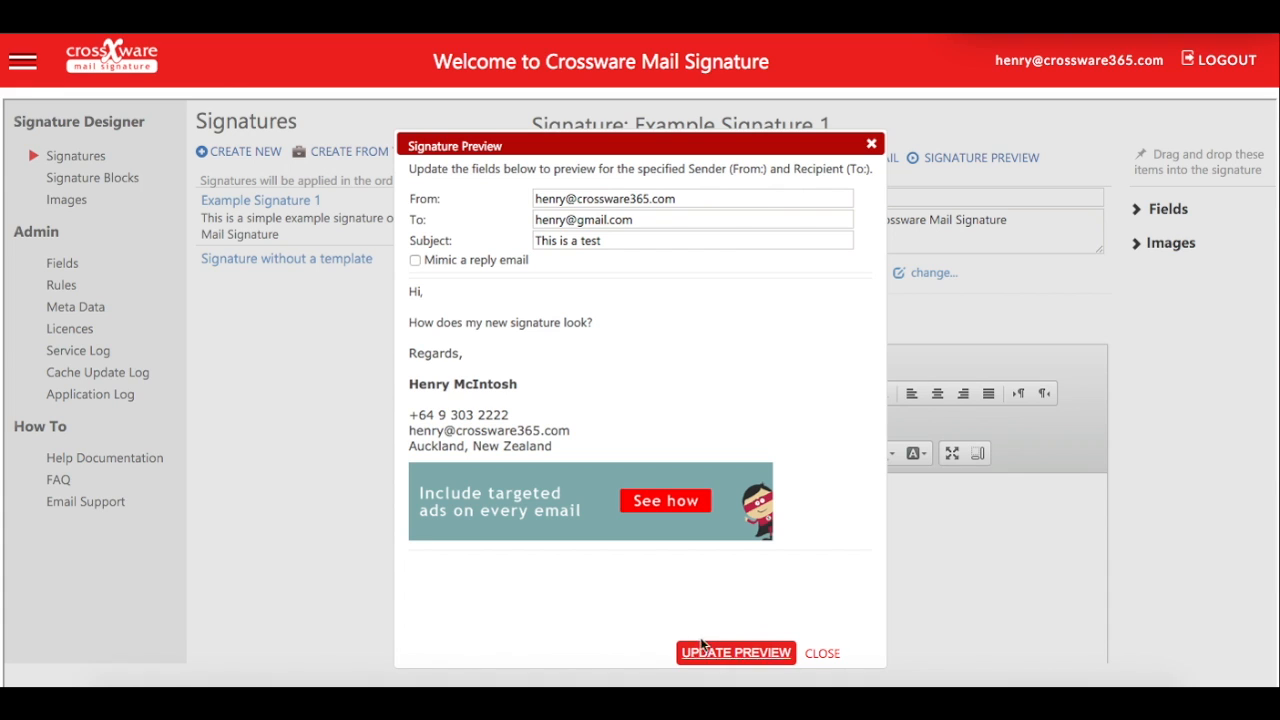
mouse_move(696, 576)
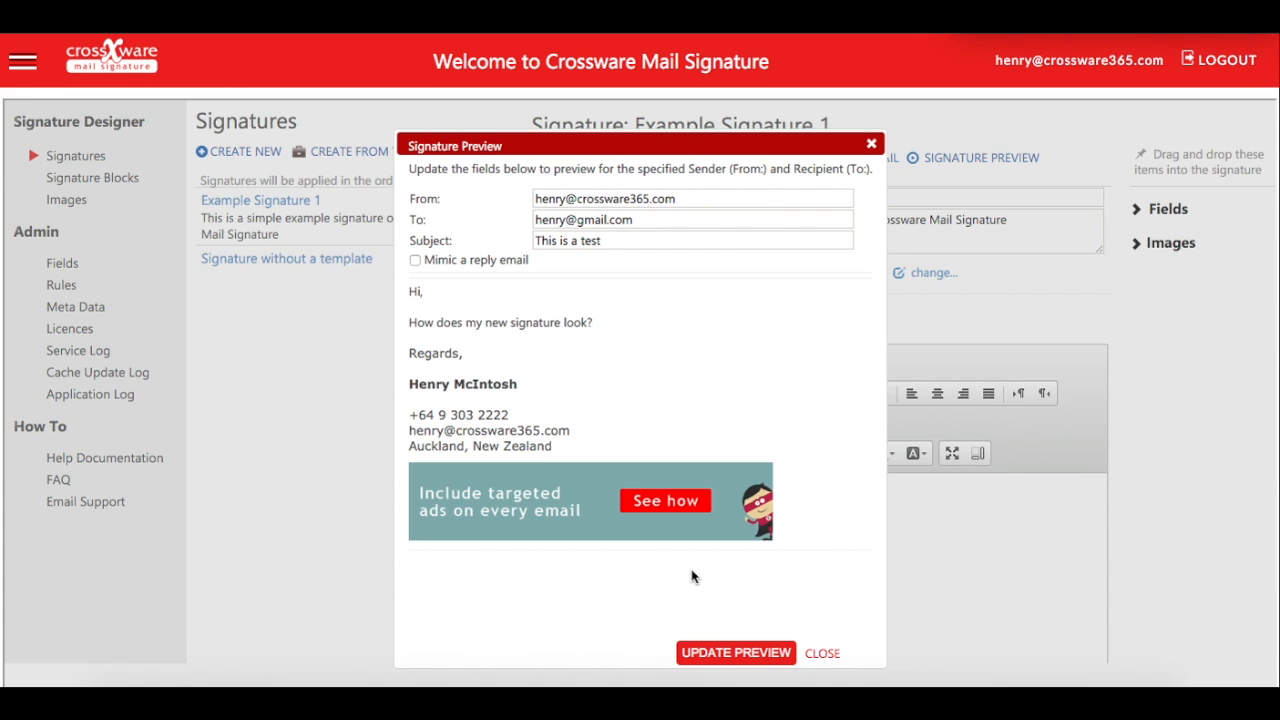